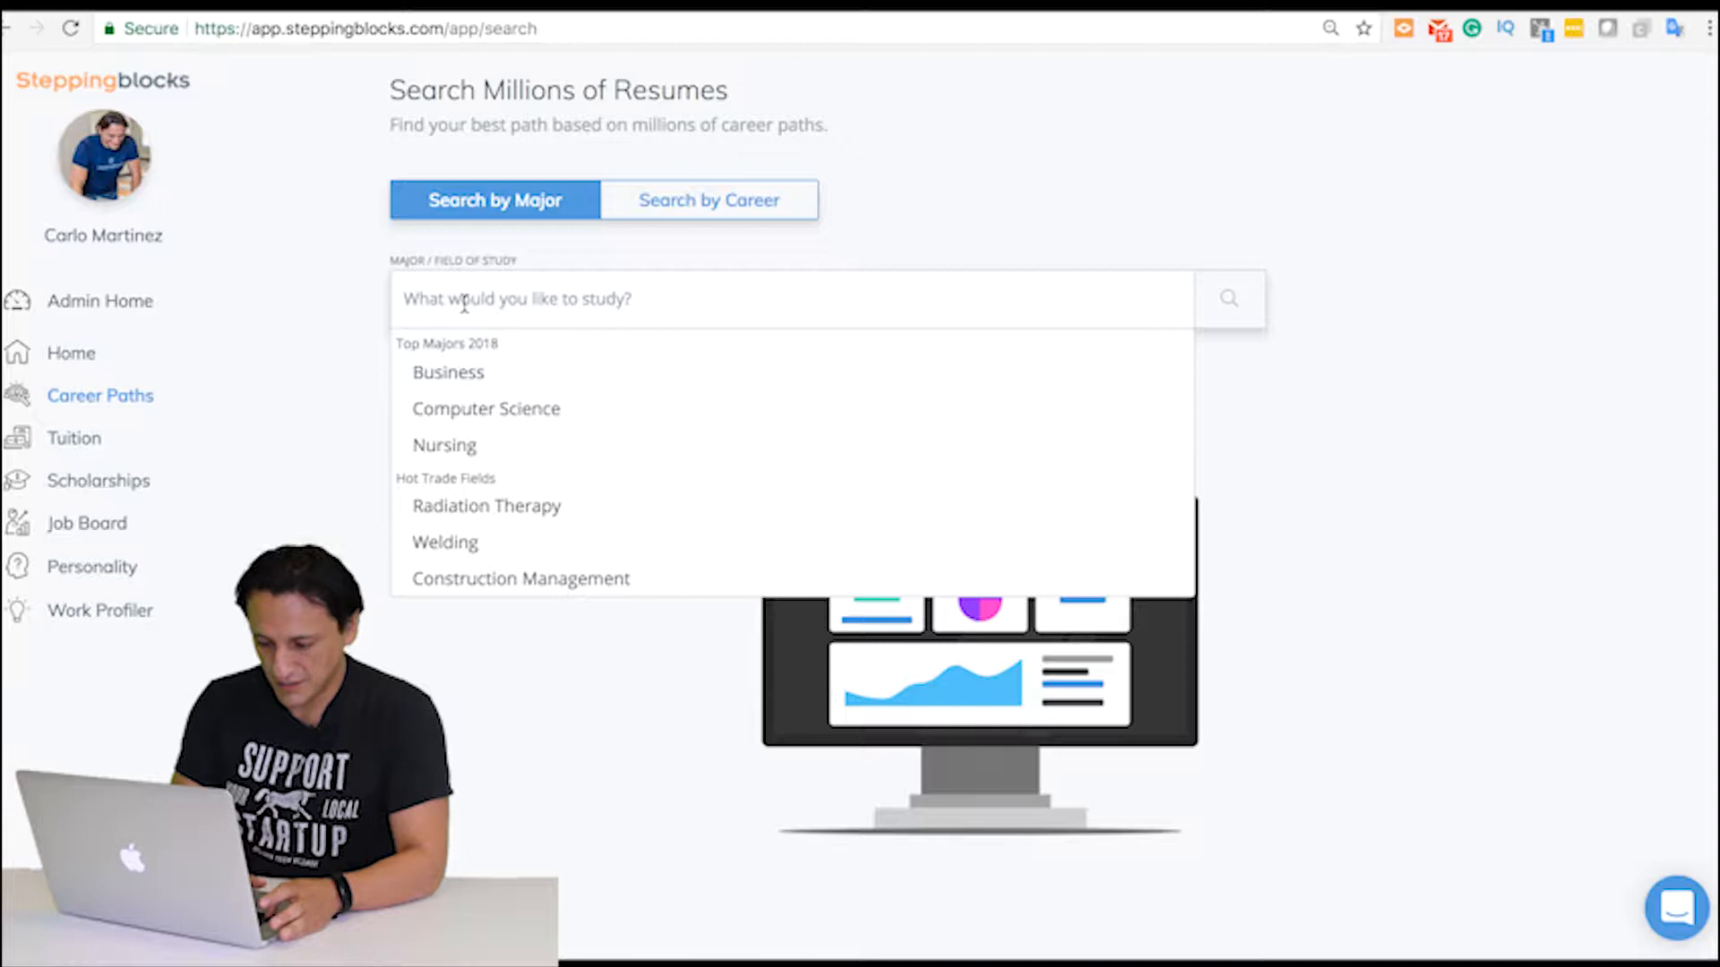
- Enter 'Senior Principal Value Engineer' as the major, reveal Advanced options, and select the typed title
type("Se")
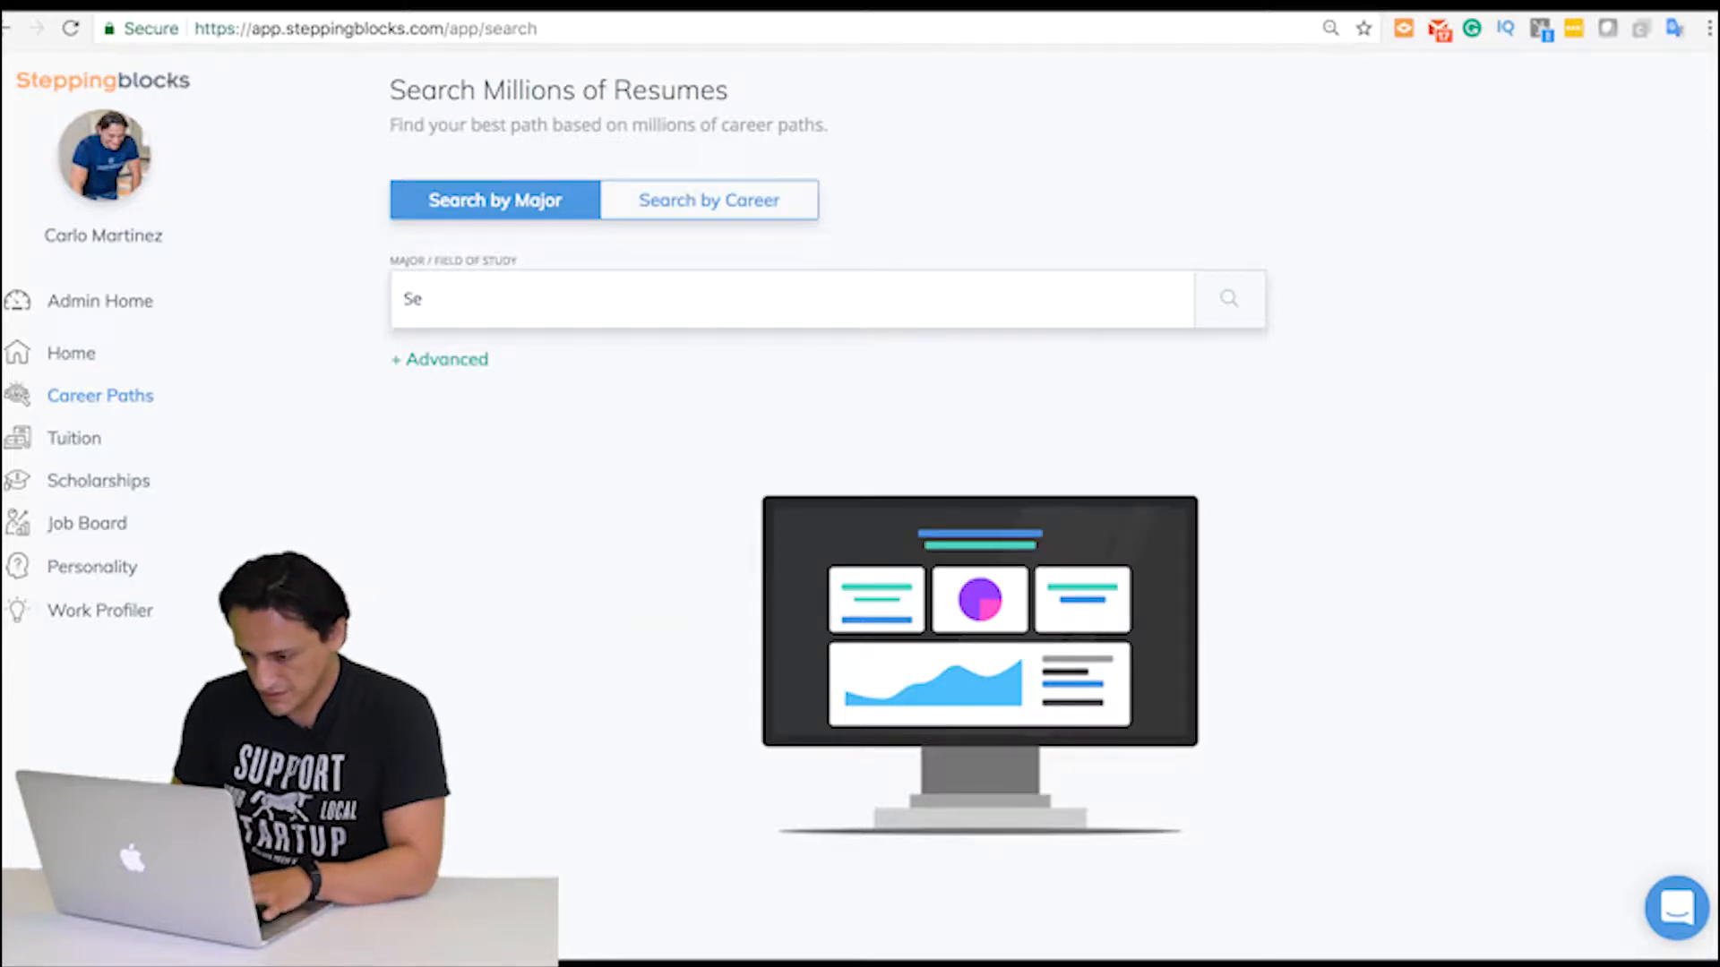
type("Senior Prin")
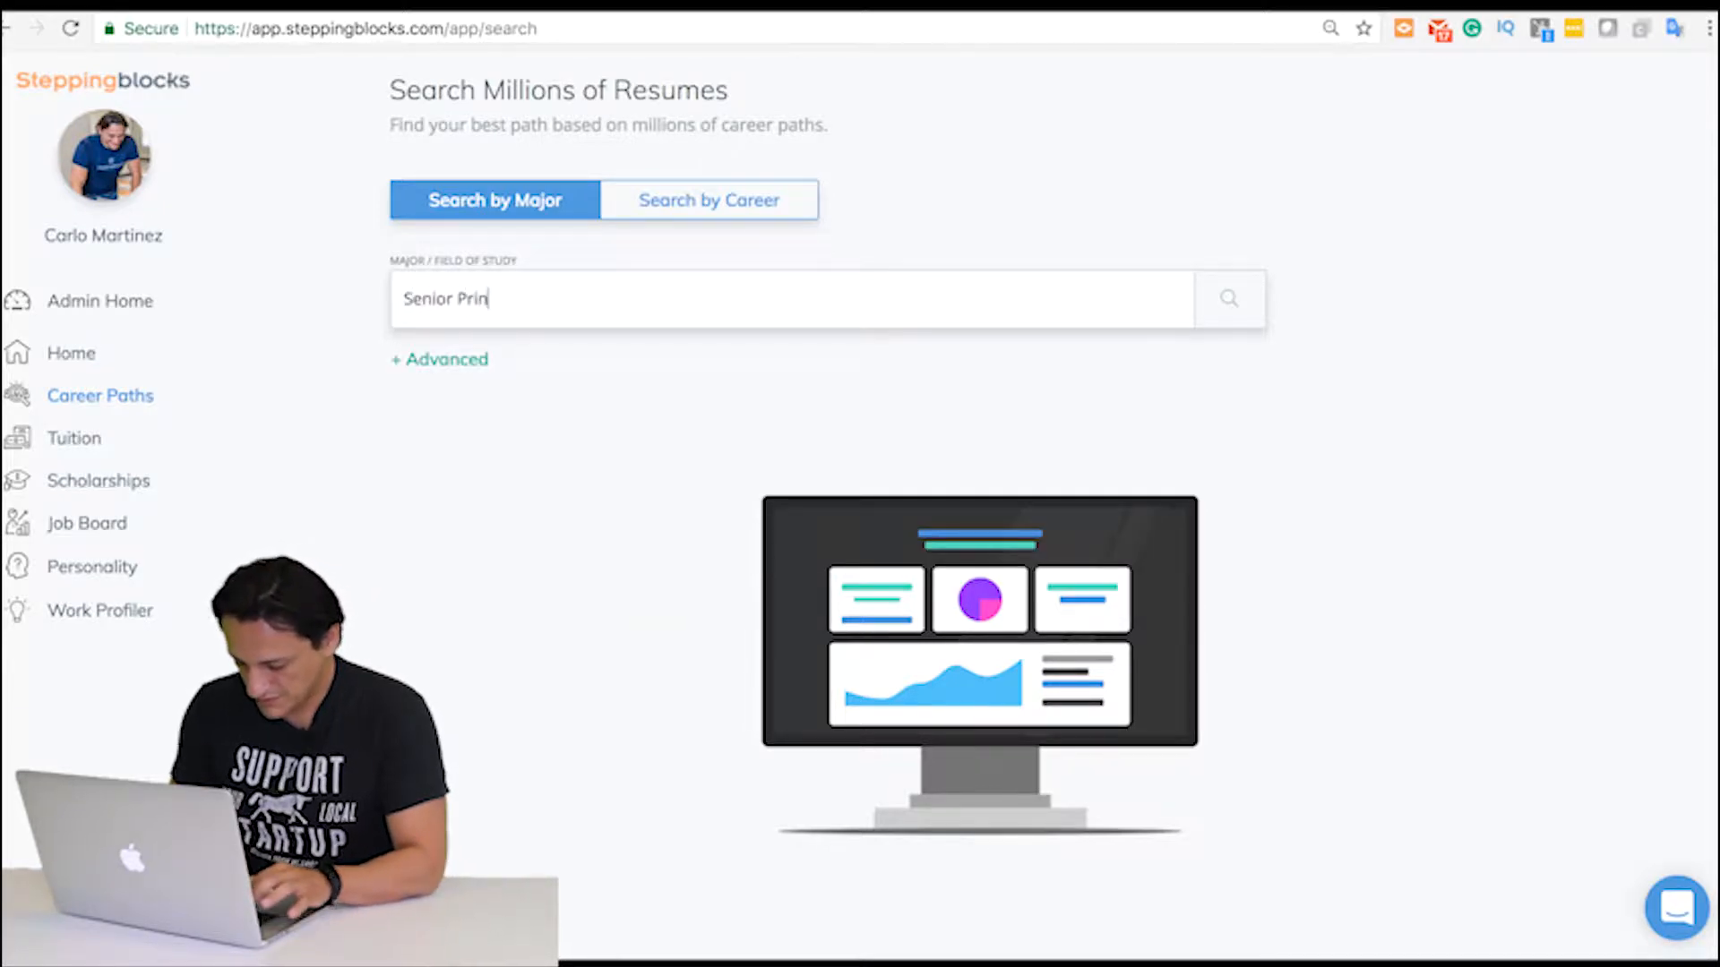
type("cipal Val")
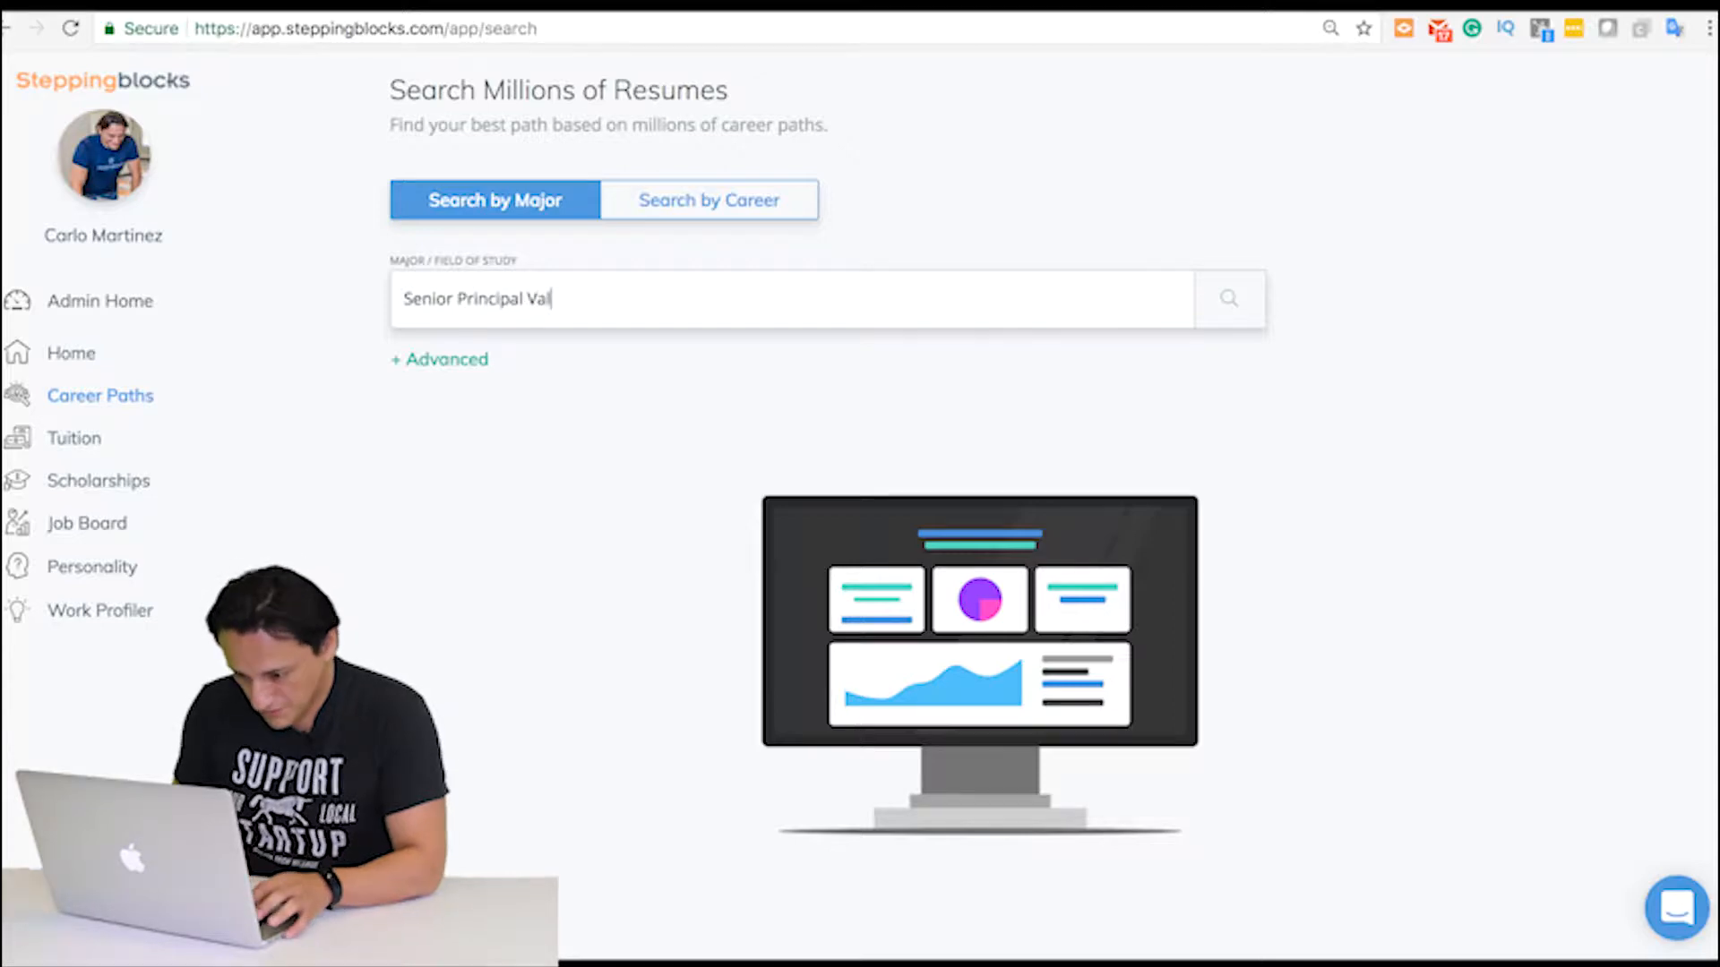
type("ue En")
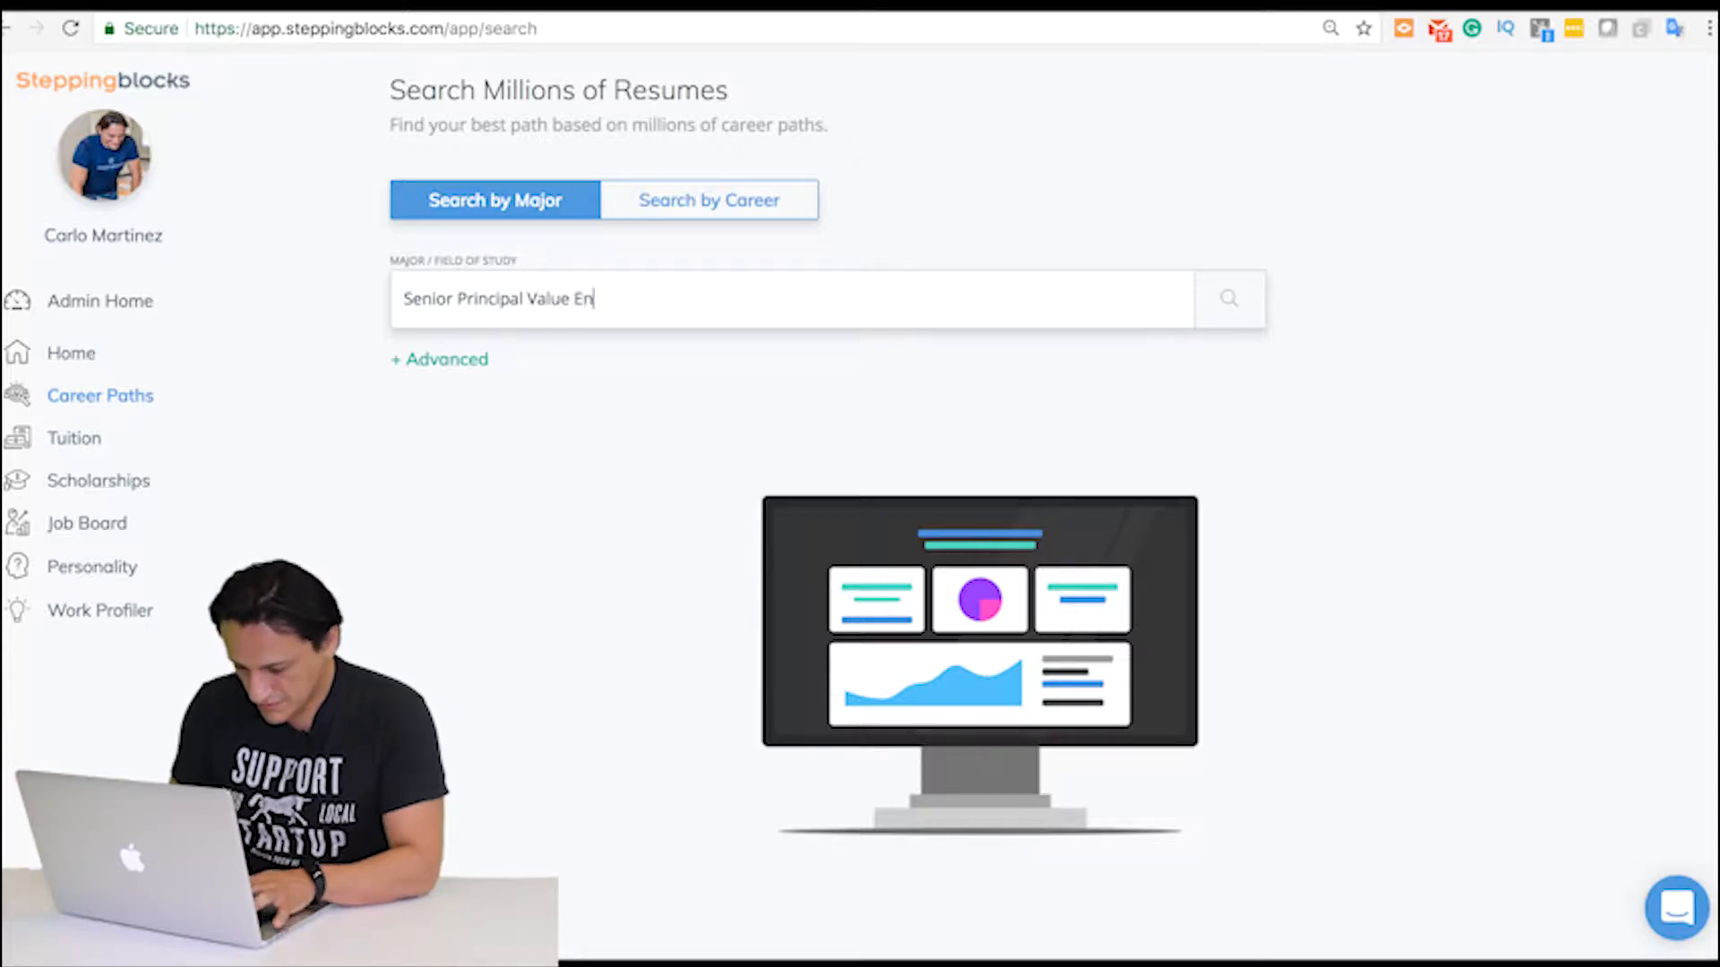
type("gineer")
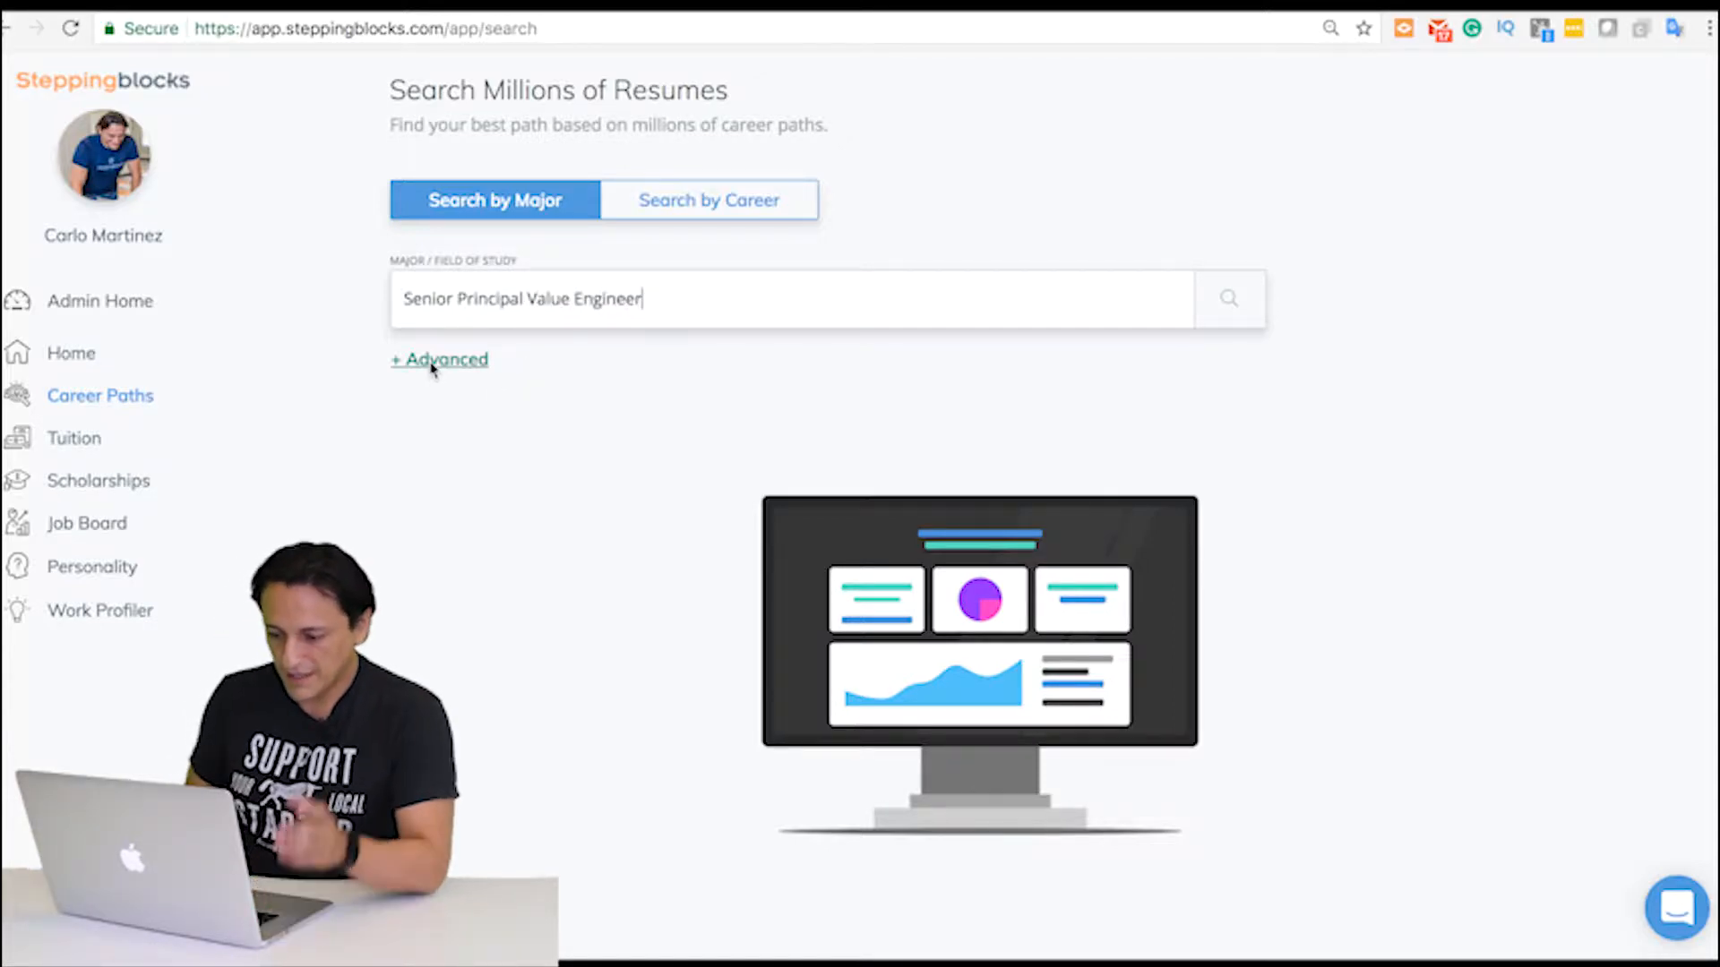
left_click(438, 358)
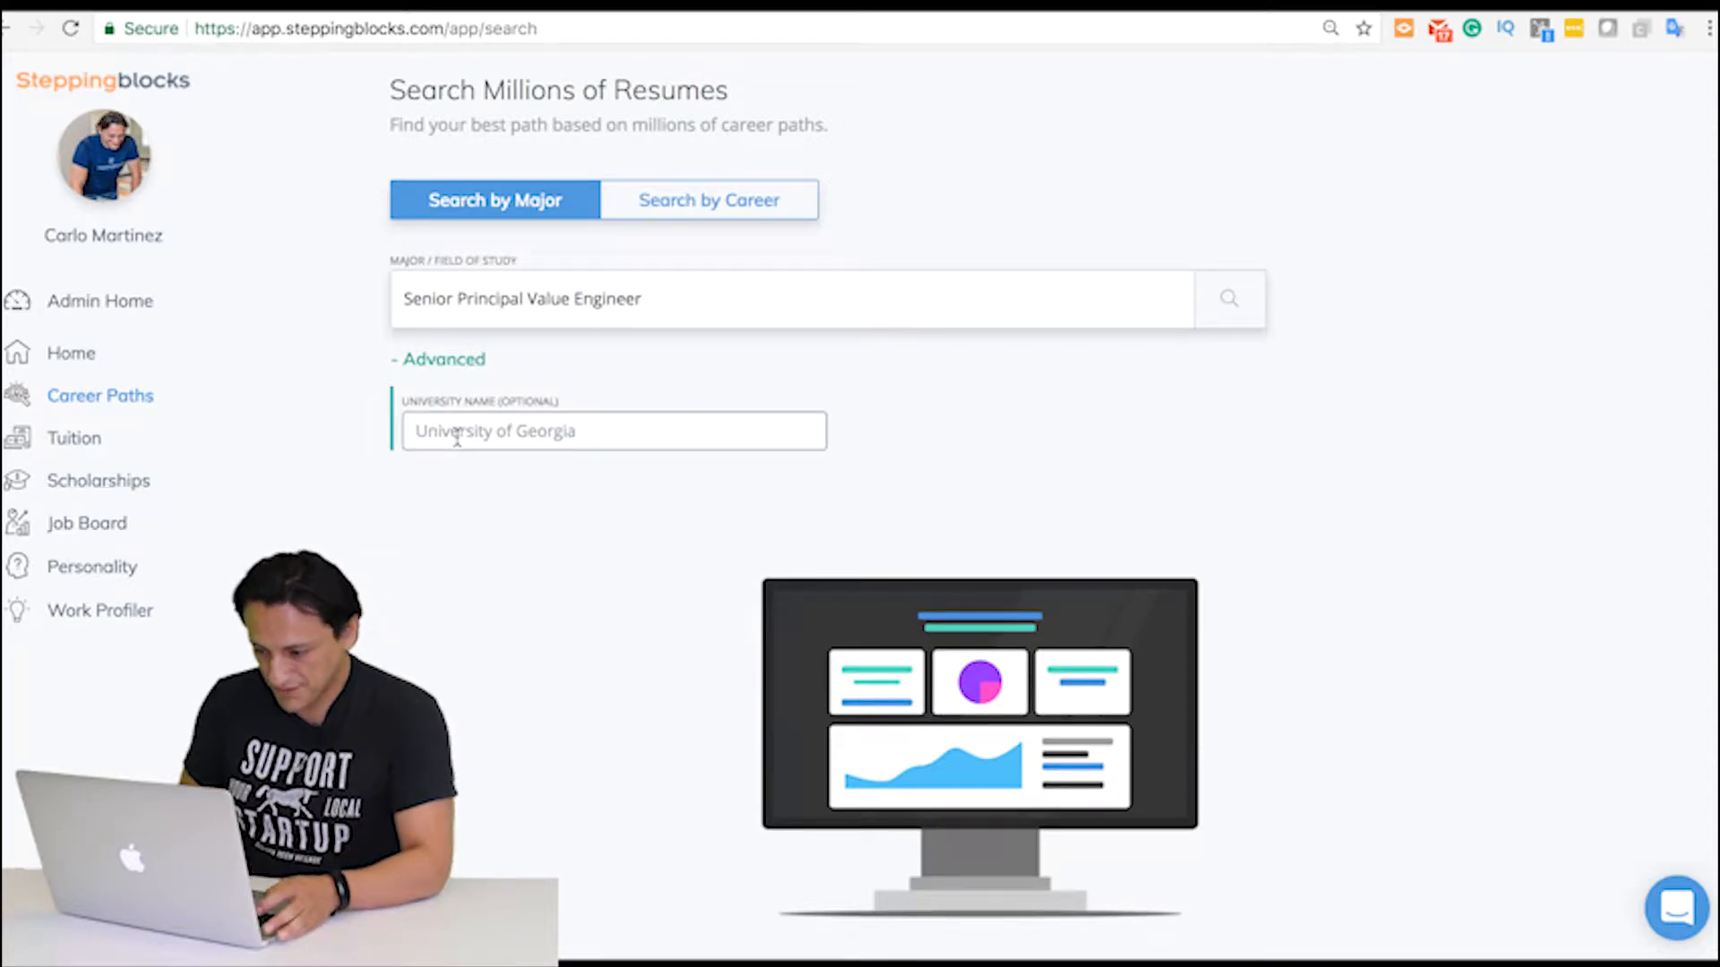
triple_click(521, 299)
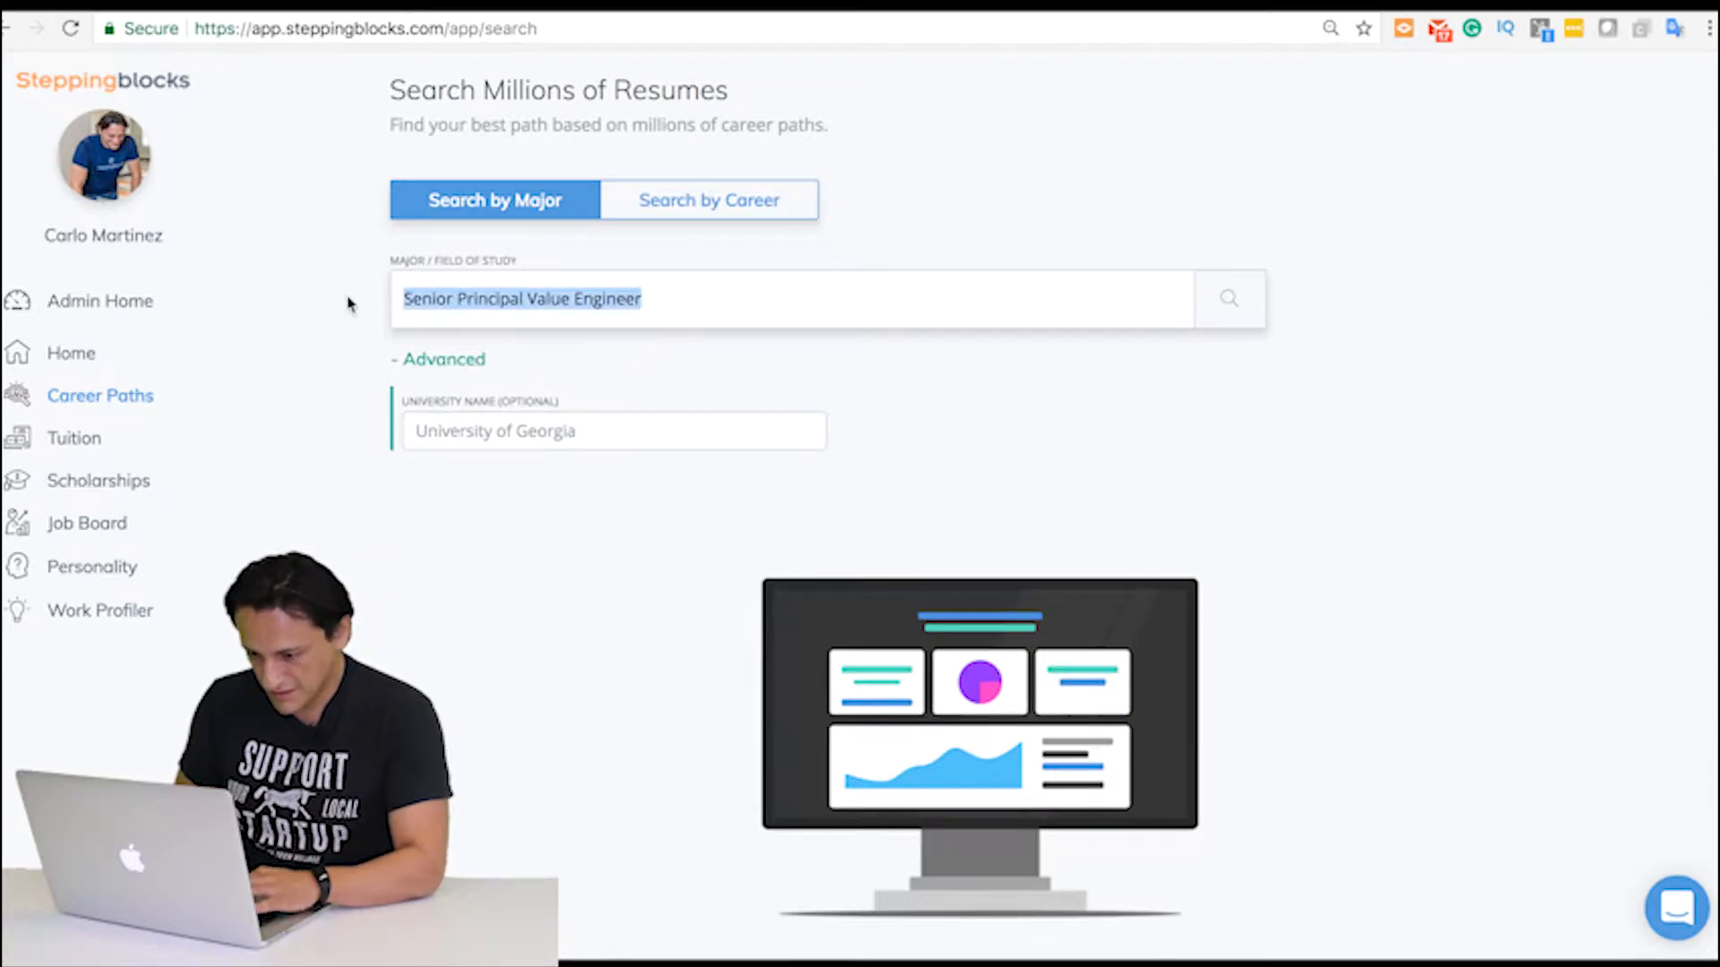
- Search by career for 'Senior Principal Value Engineer' with company name SAP
left_click(708, 199)
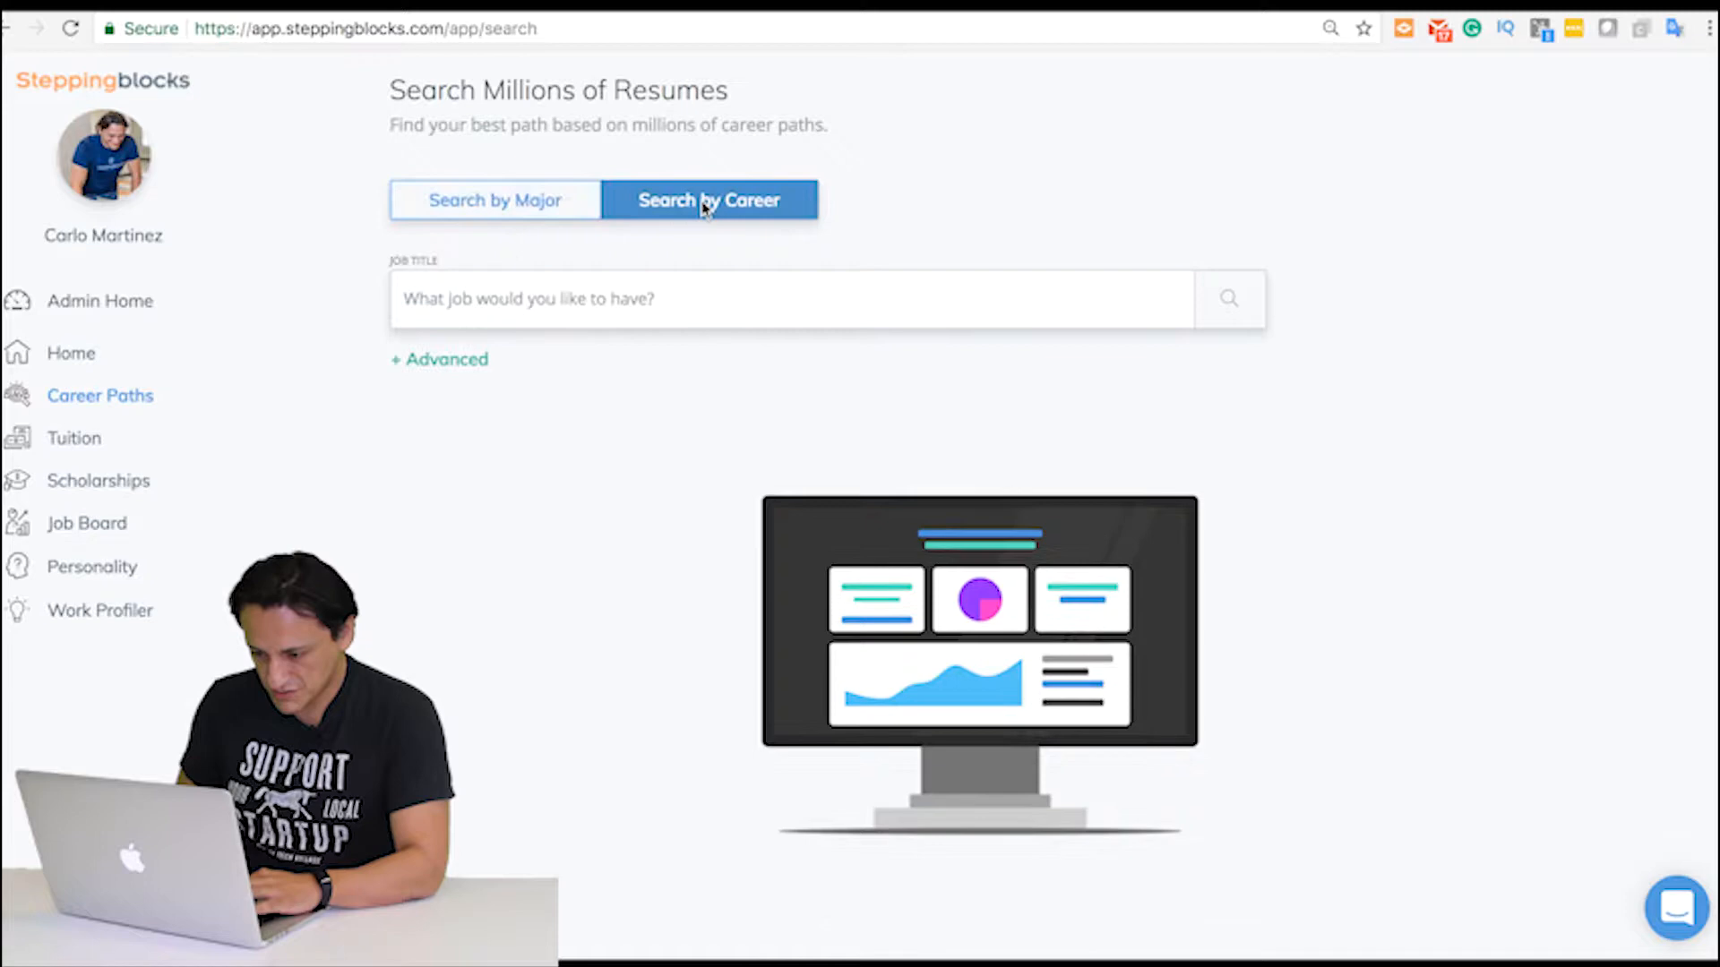
type("Senior Principal Value Engineer")
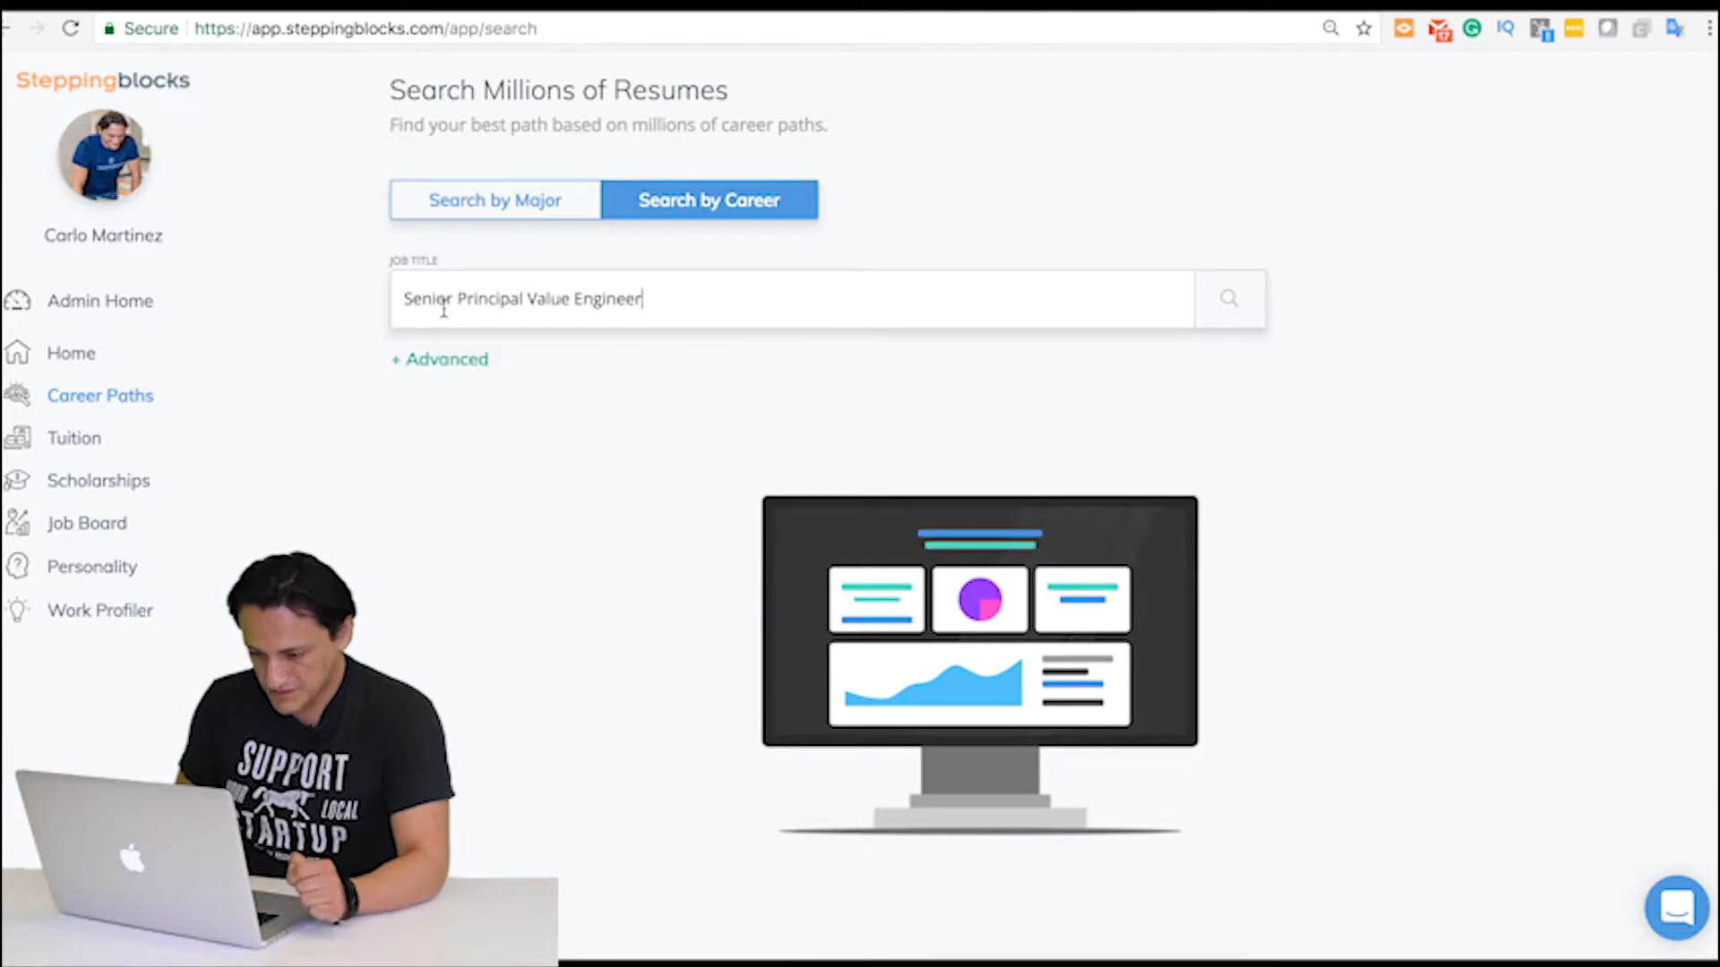
left_click(438, 358)
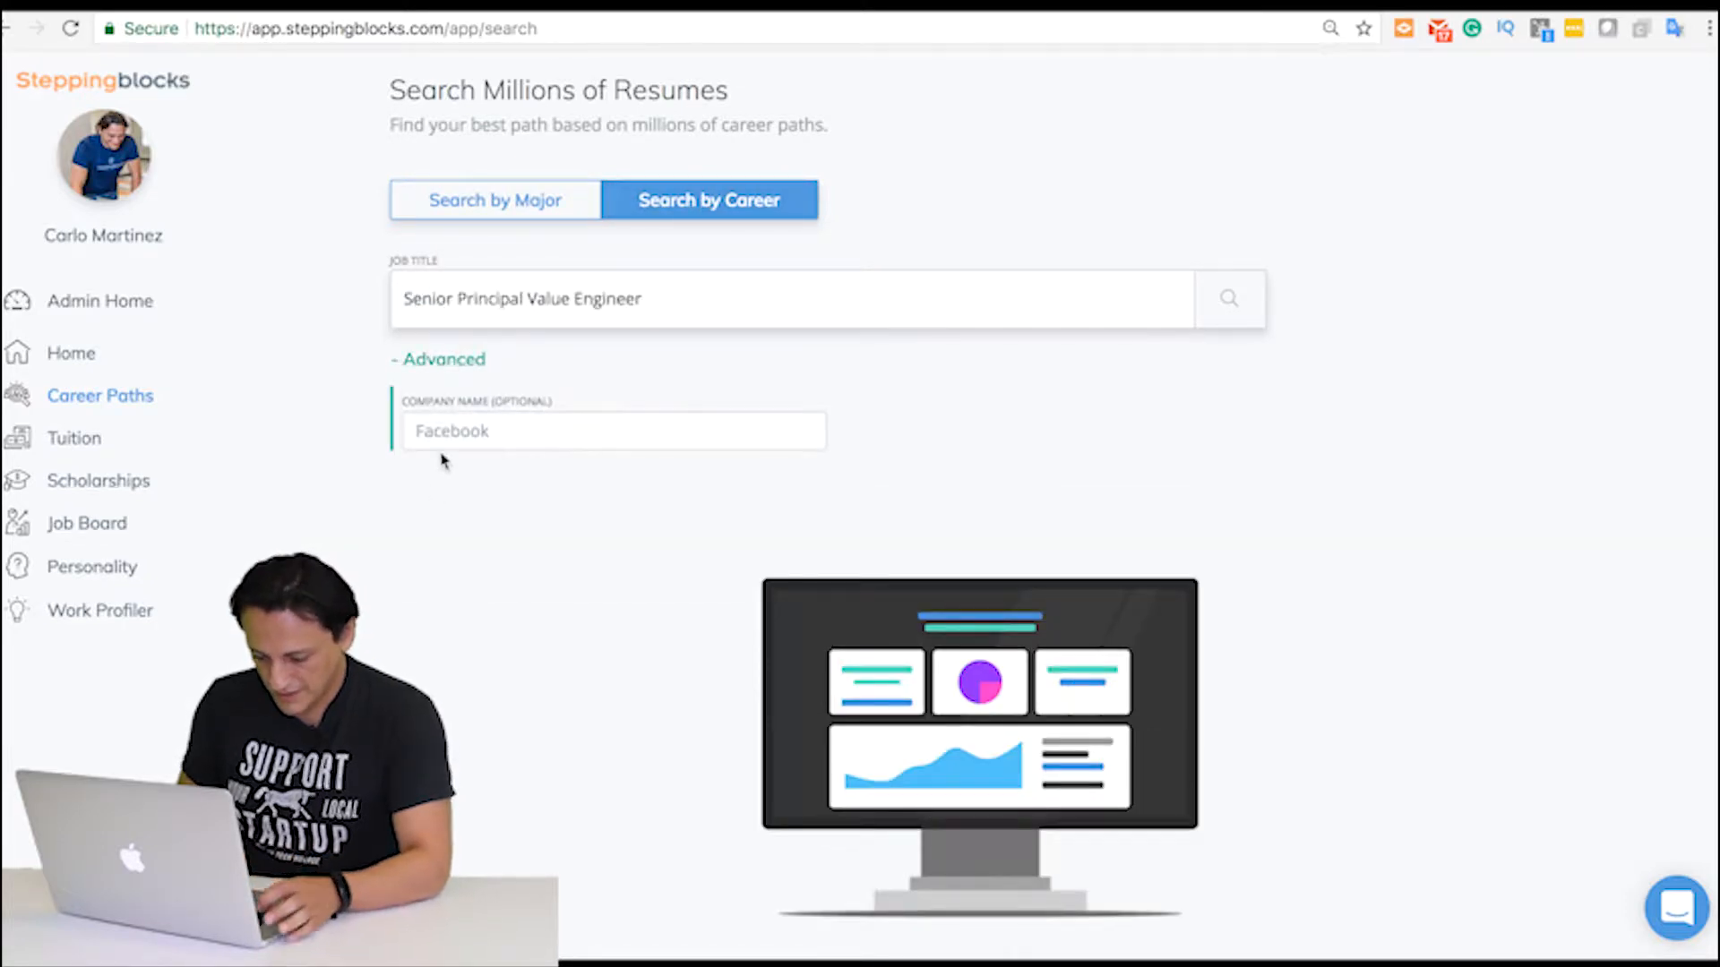
type("SAP")
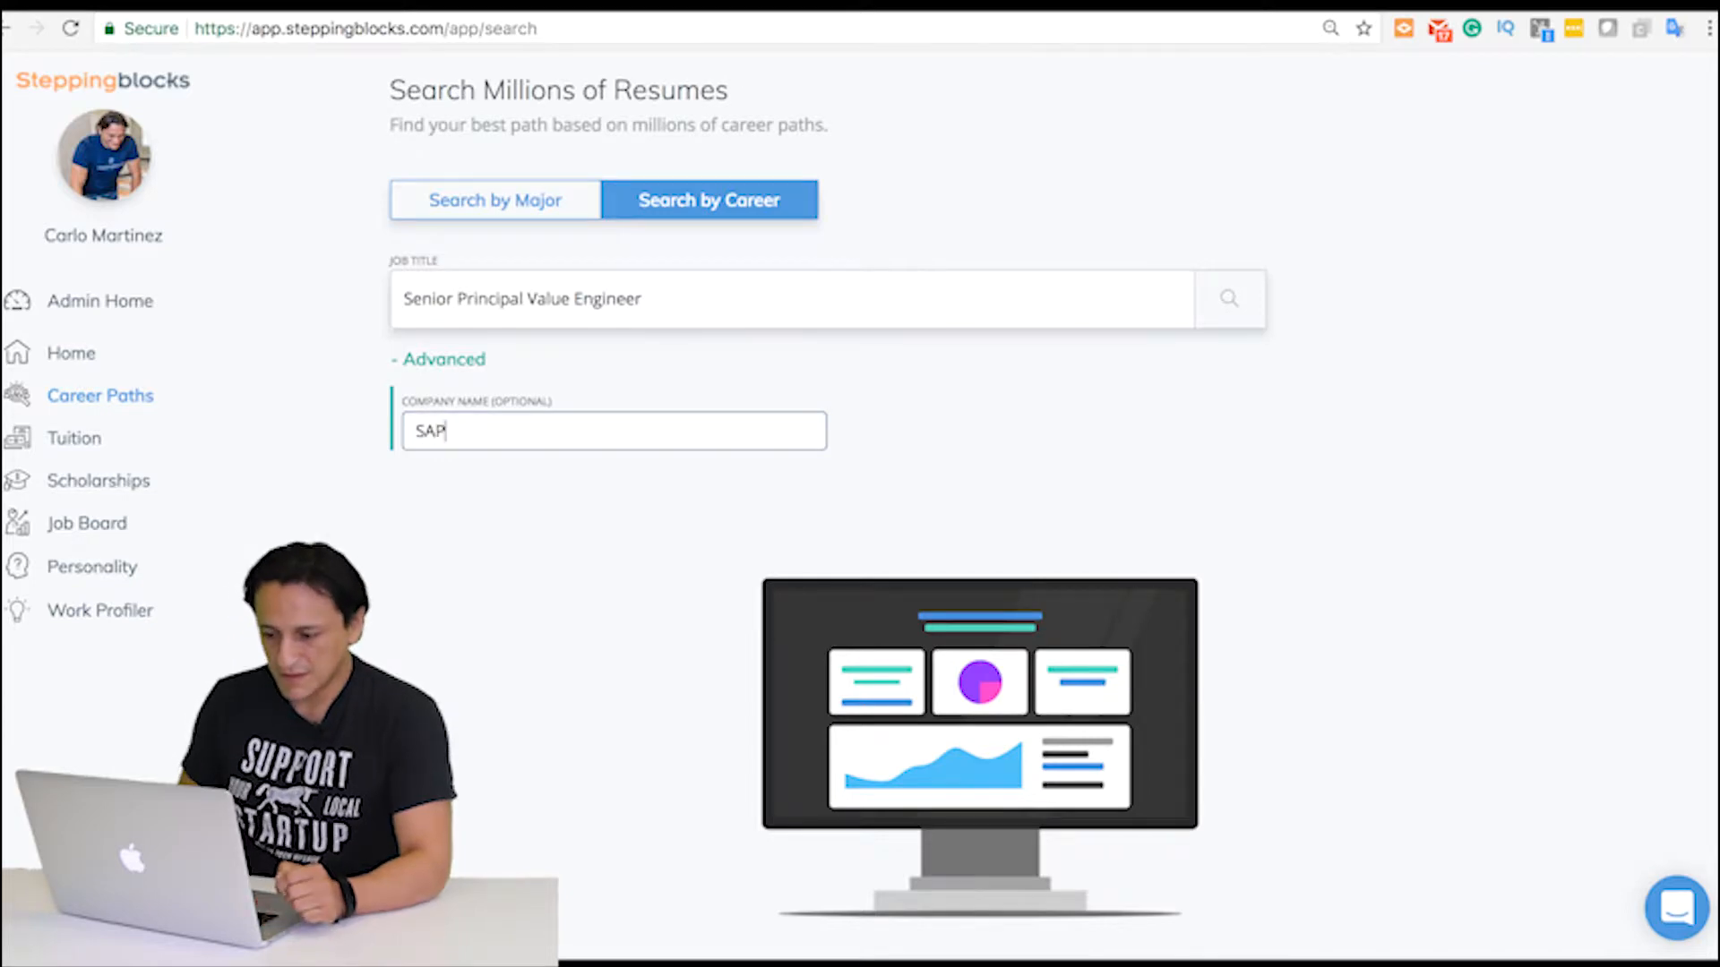
mouse_move(963, 480)
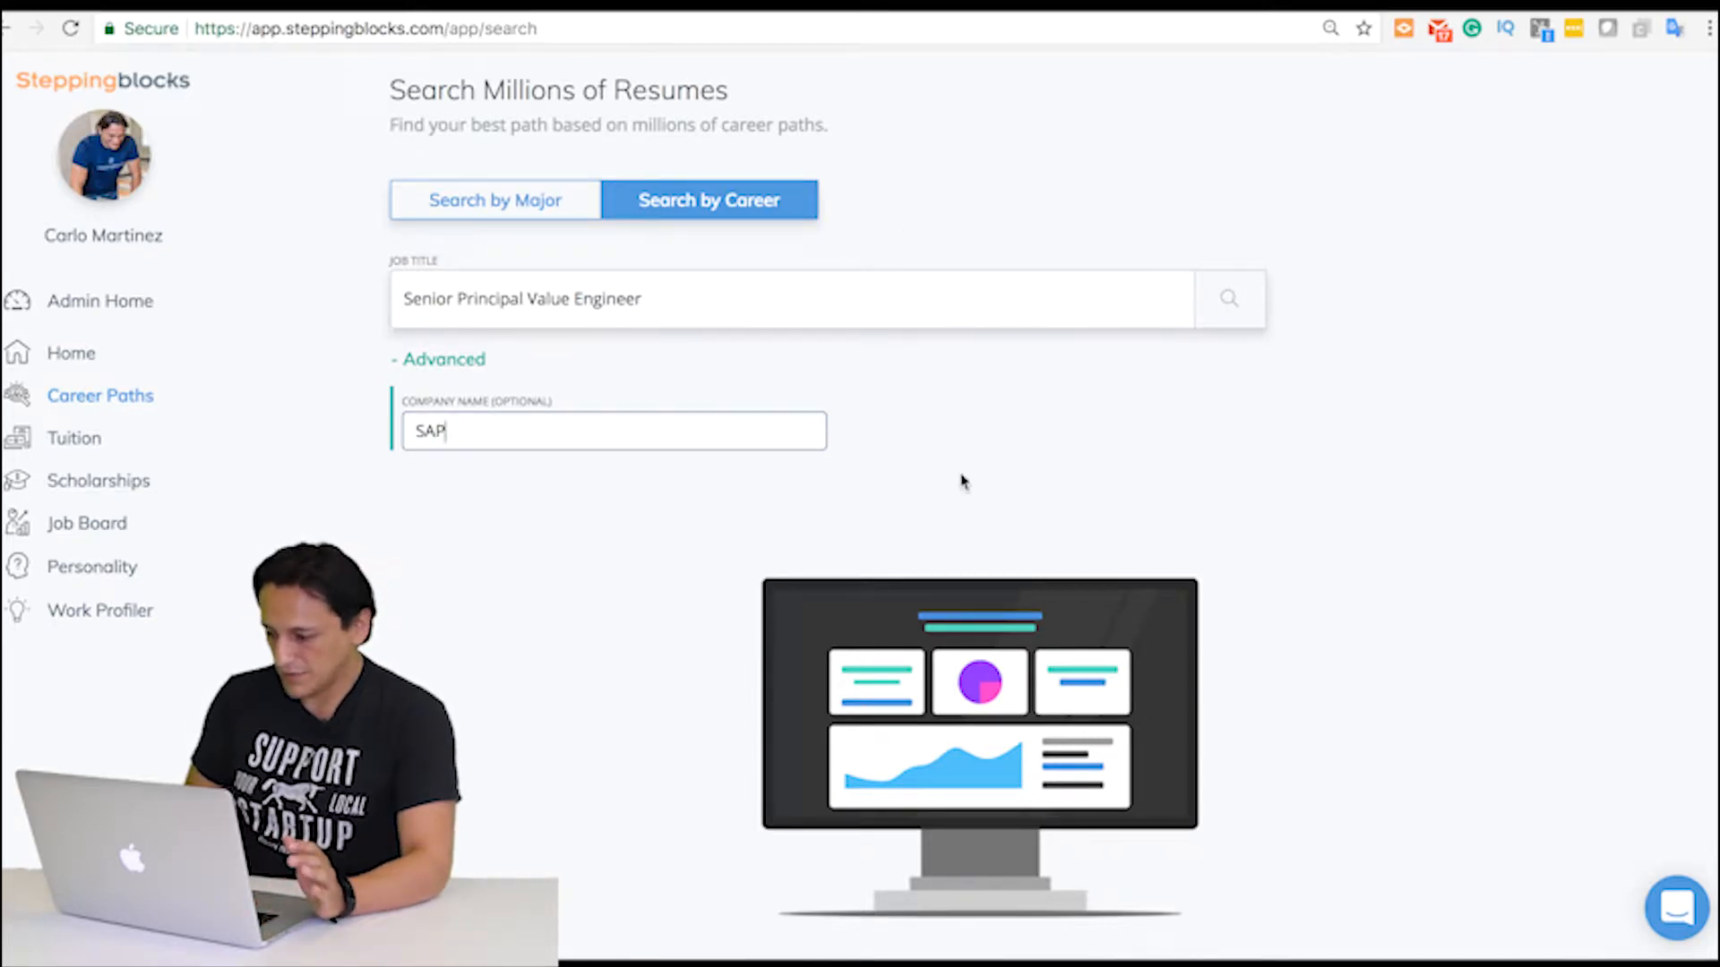
left_click(1228, 298)
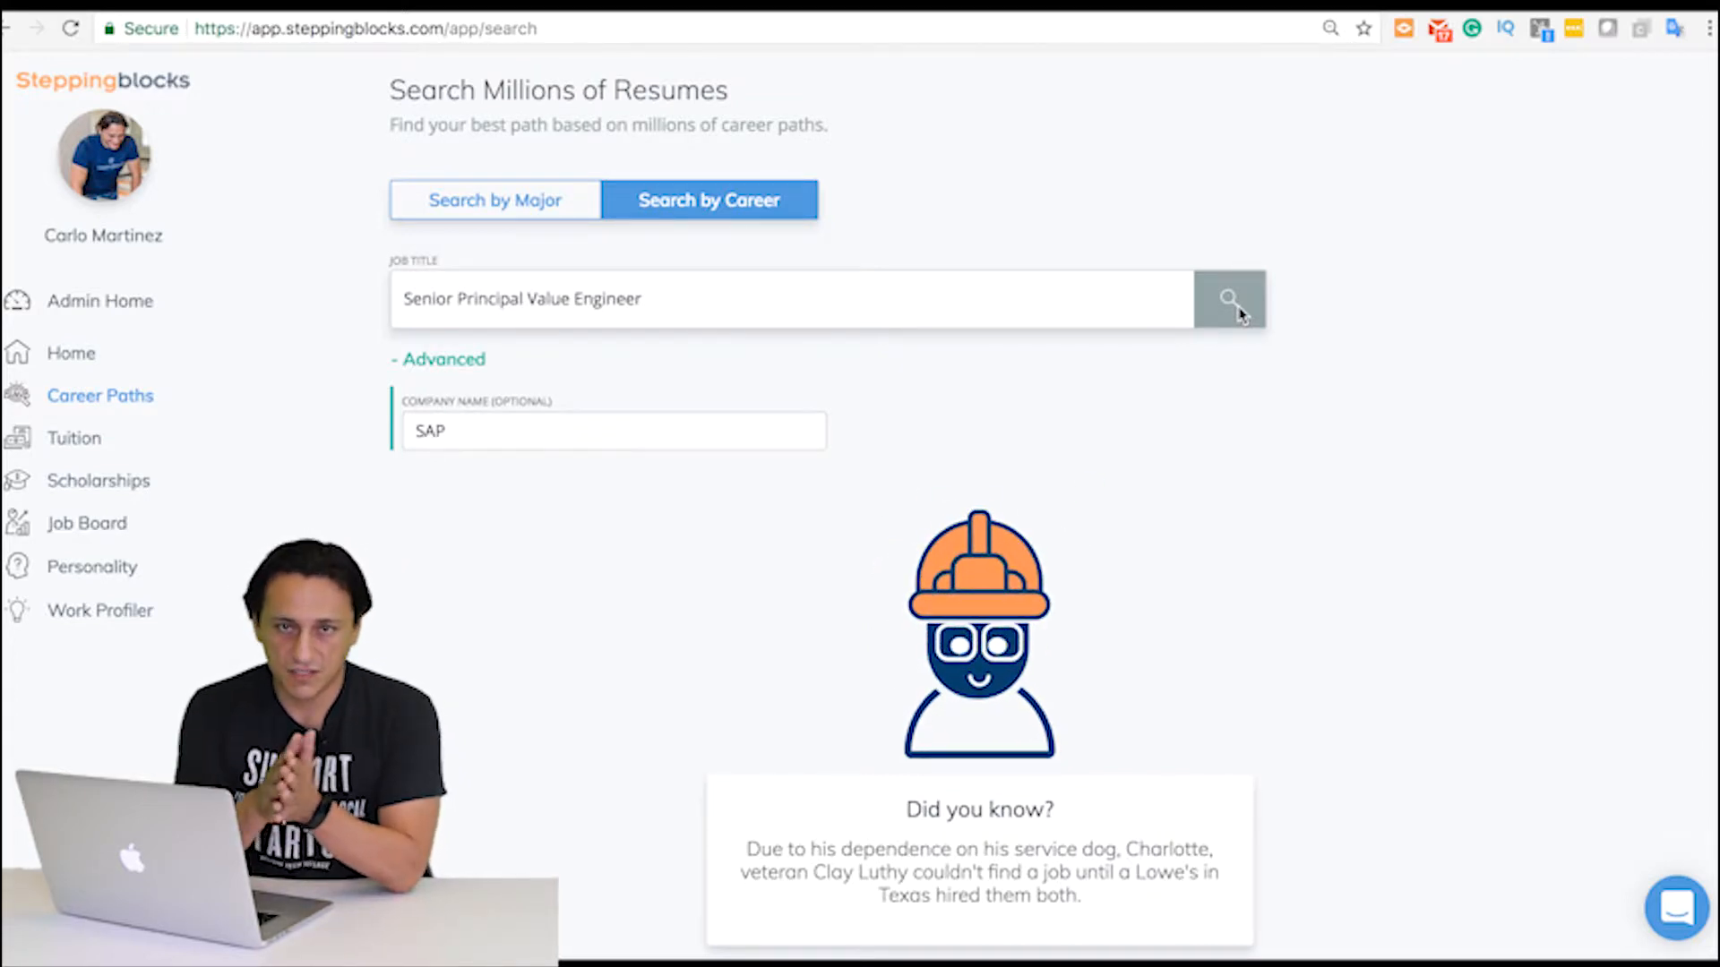
- Read the 41 matches' education: 70% Business majors, all holding bachelor's degrees
left_click(1228, 298)
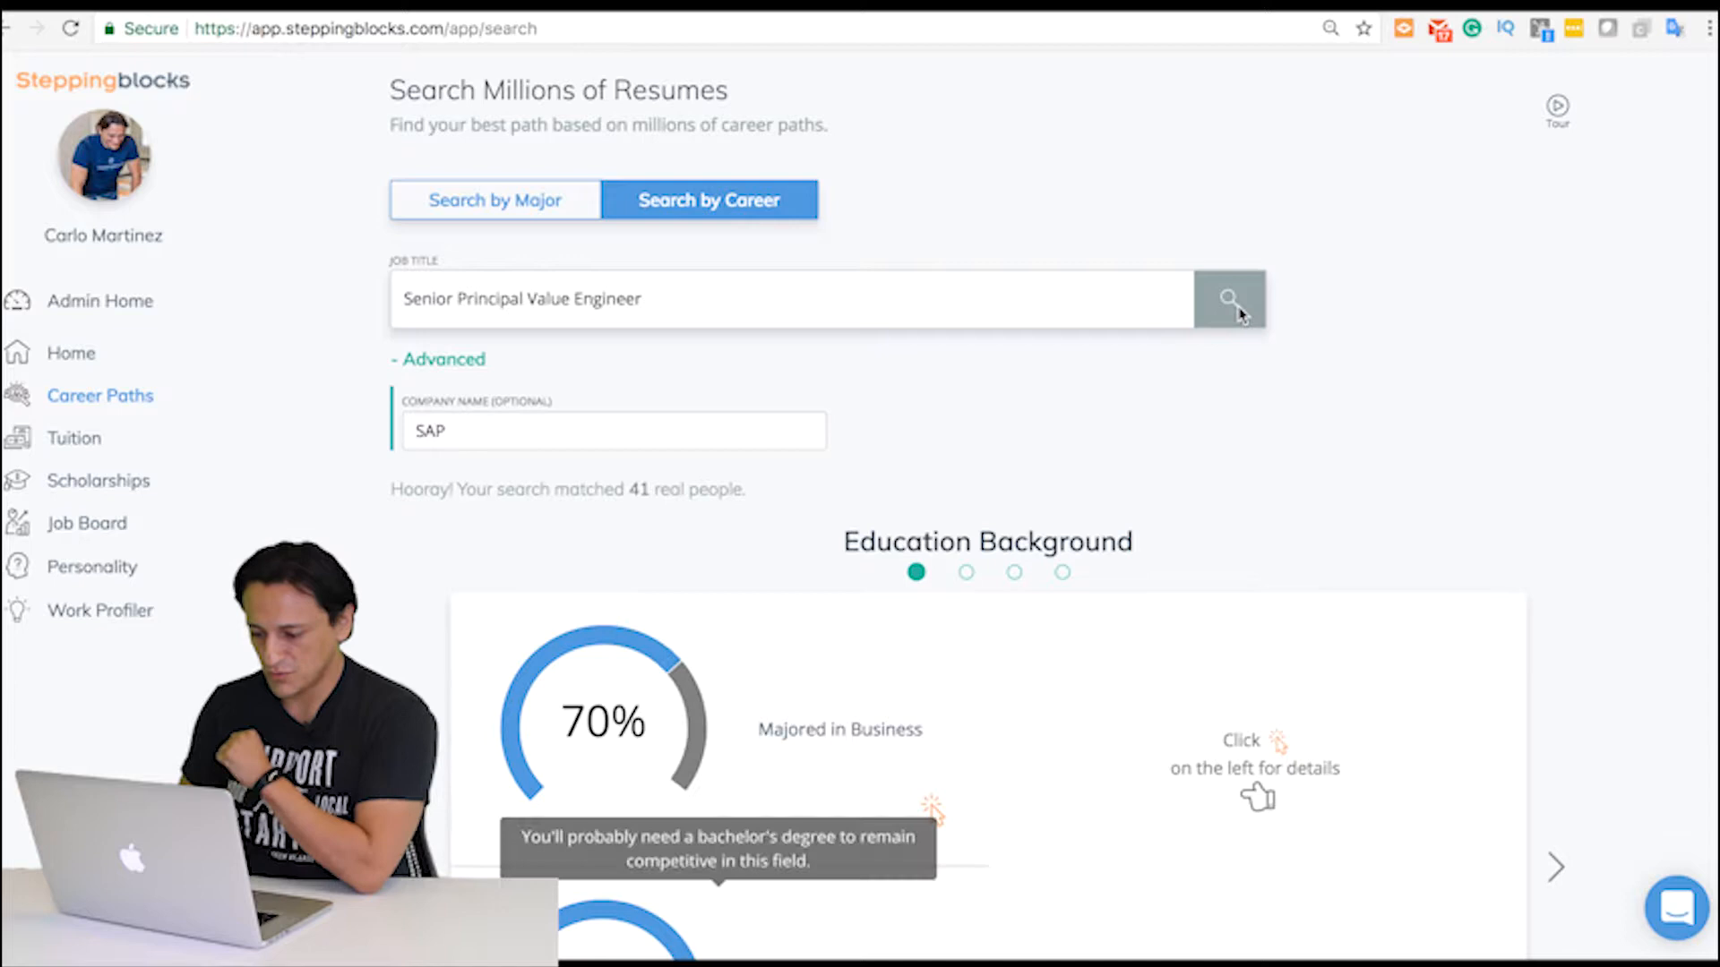
scroll("down", 3)
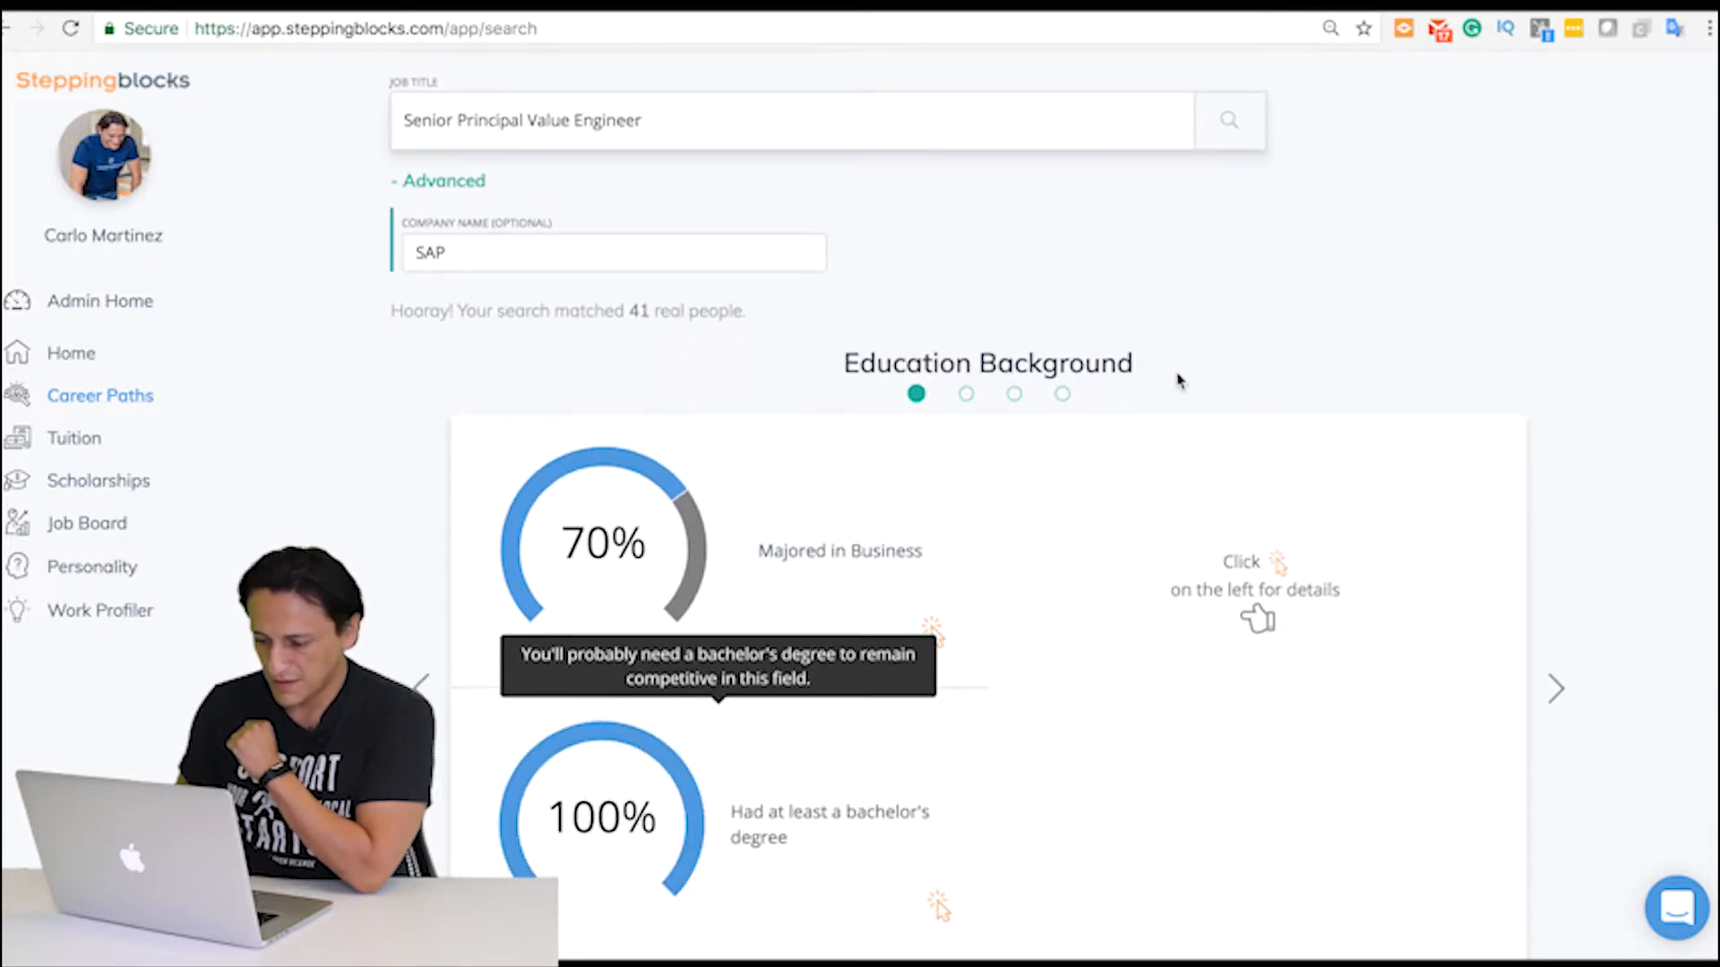
scroll("down", 3)
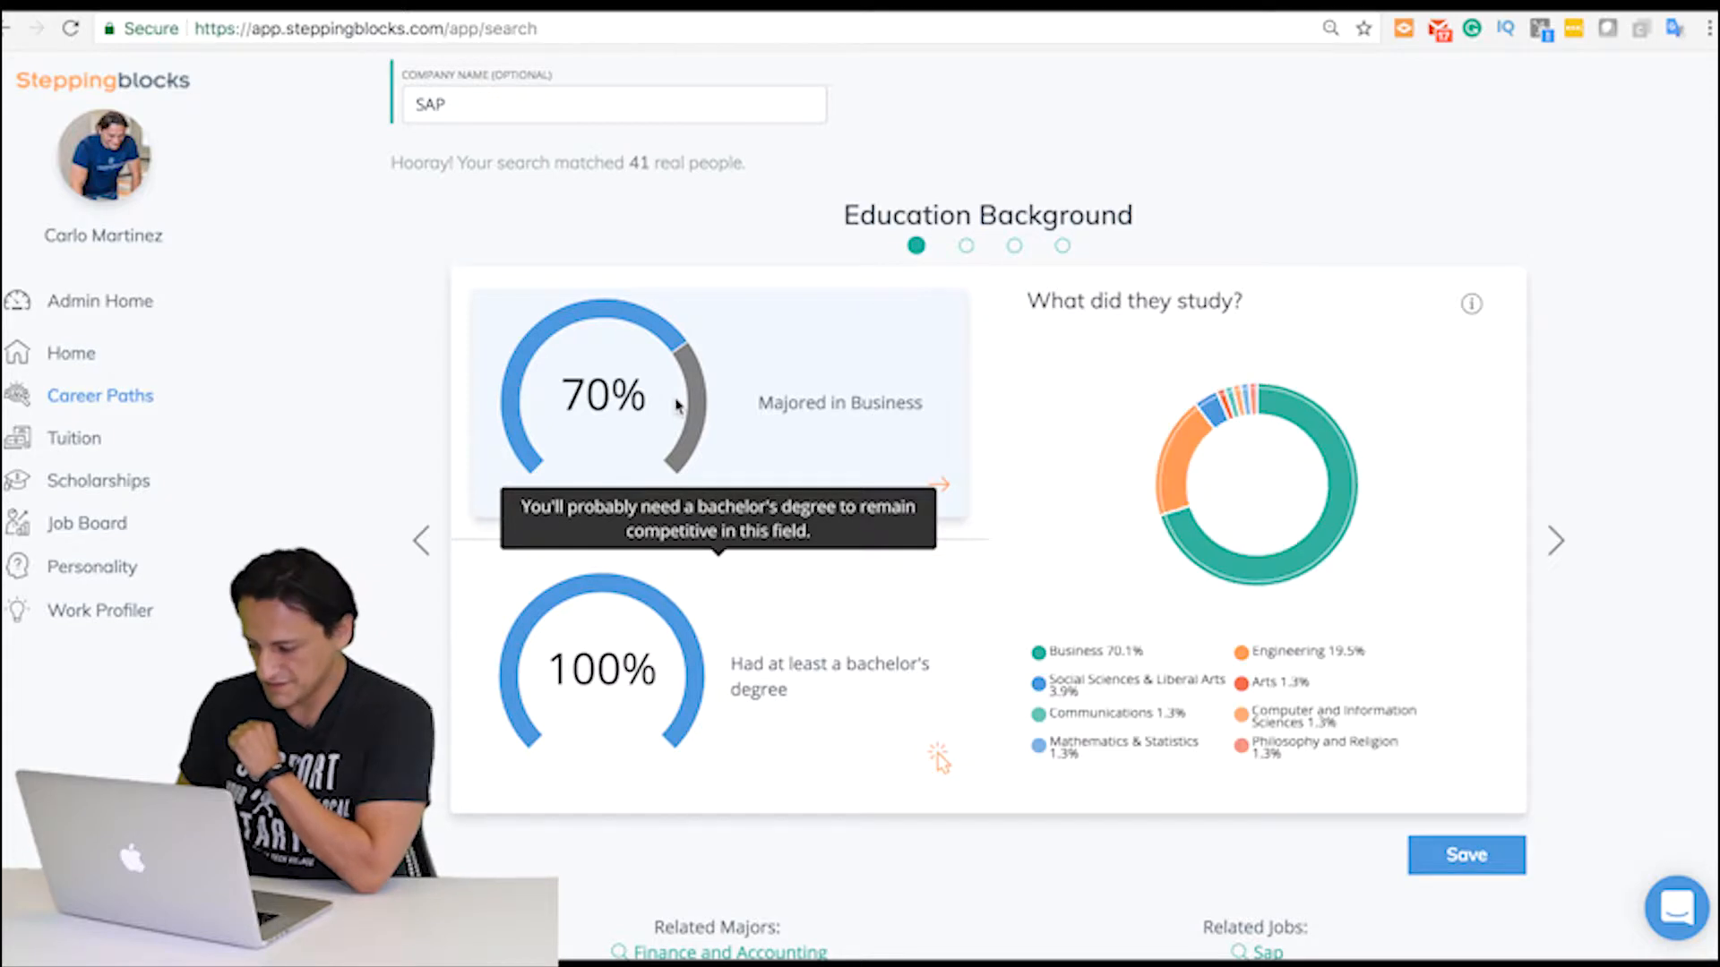
mouse_move(1289, 615)
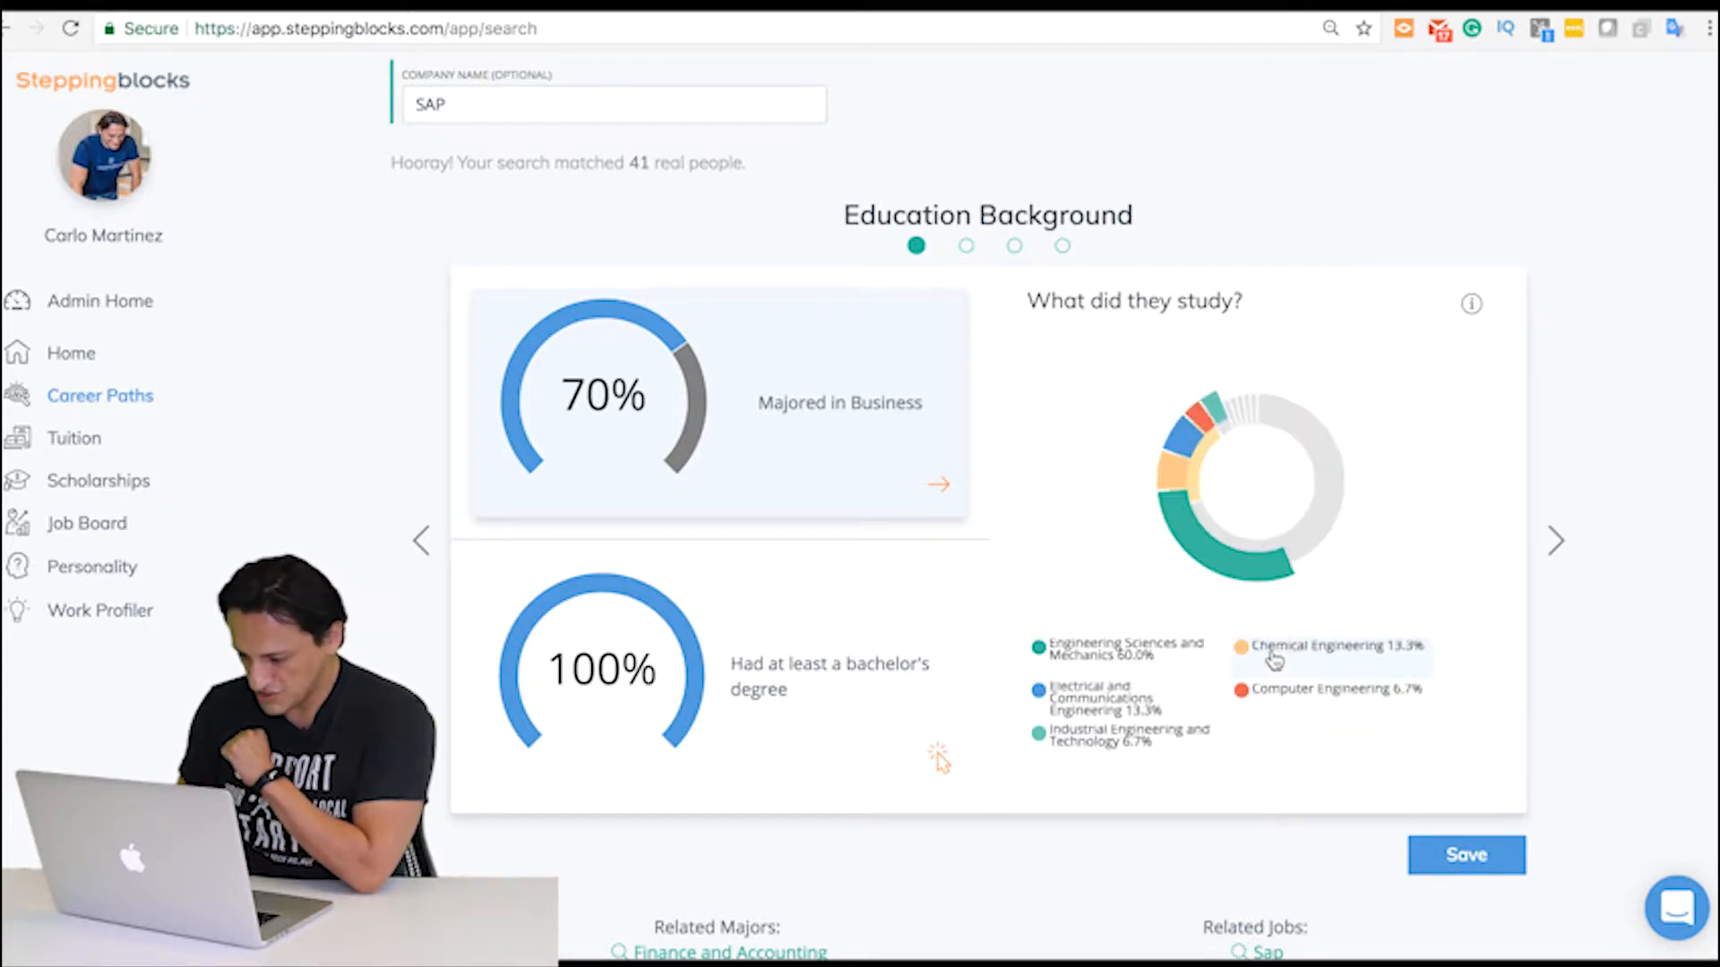
mouse_move(1305, 548)
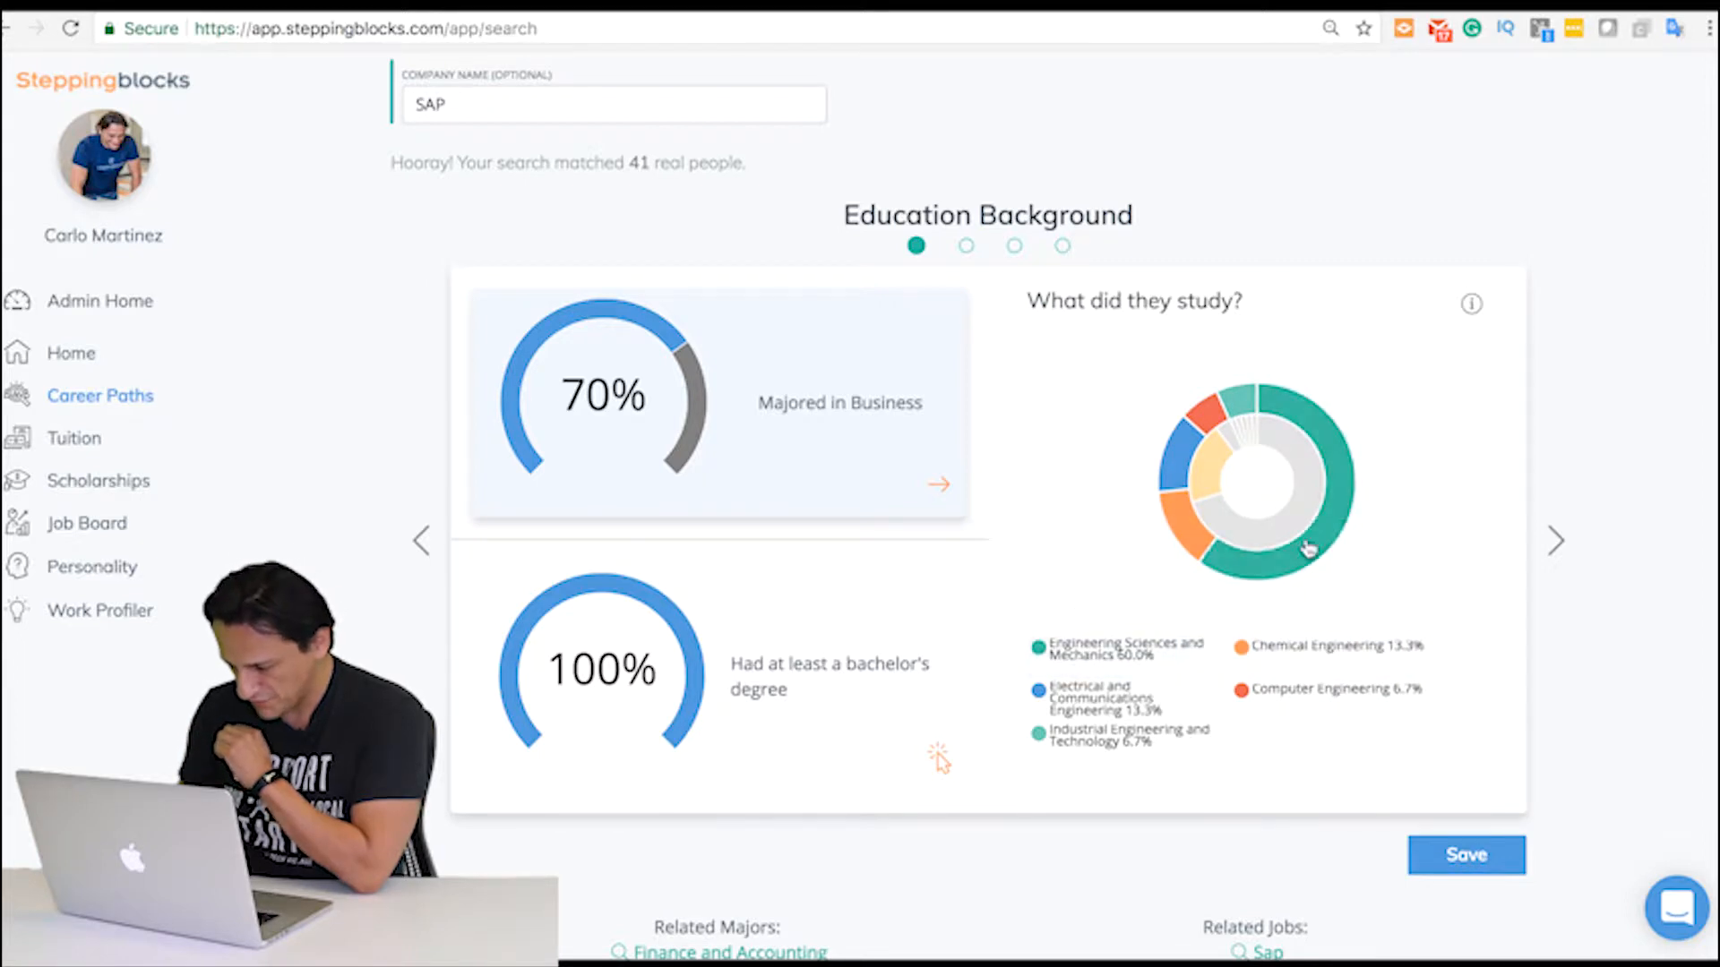
mouse_move(1311, 548)
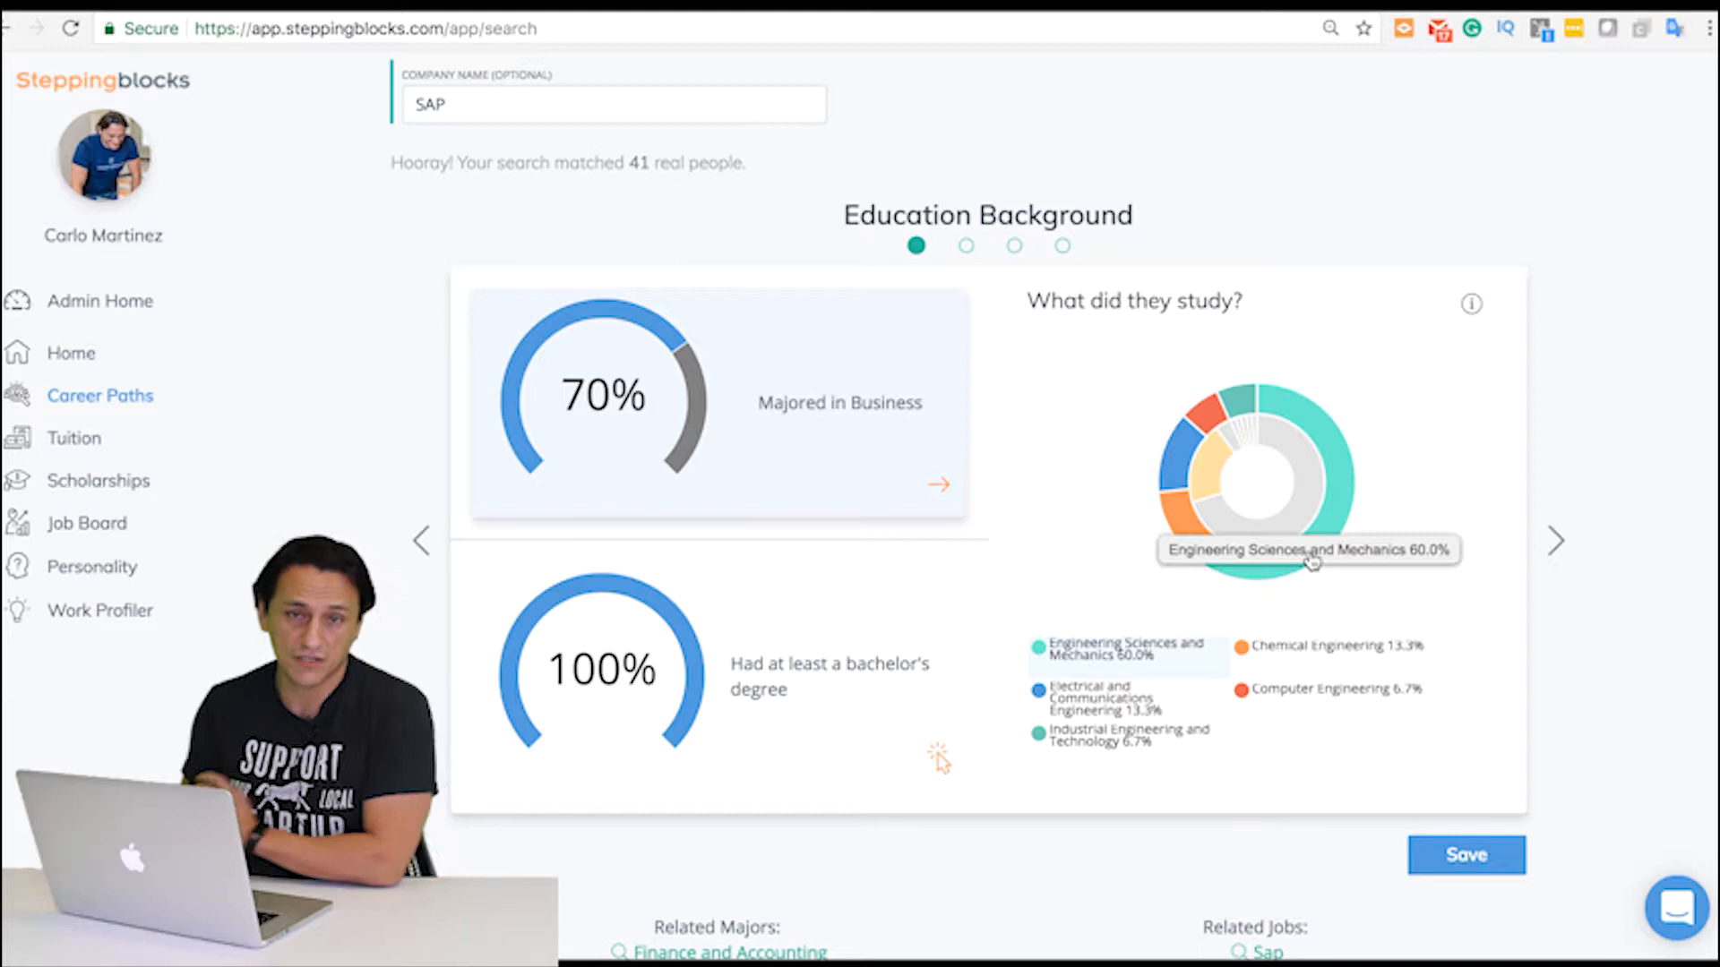
mouse_move(1137, 527)
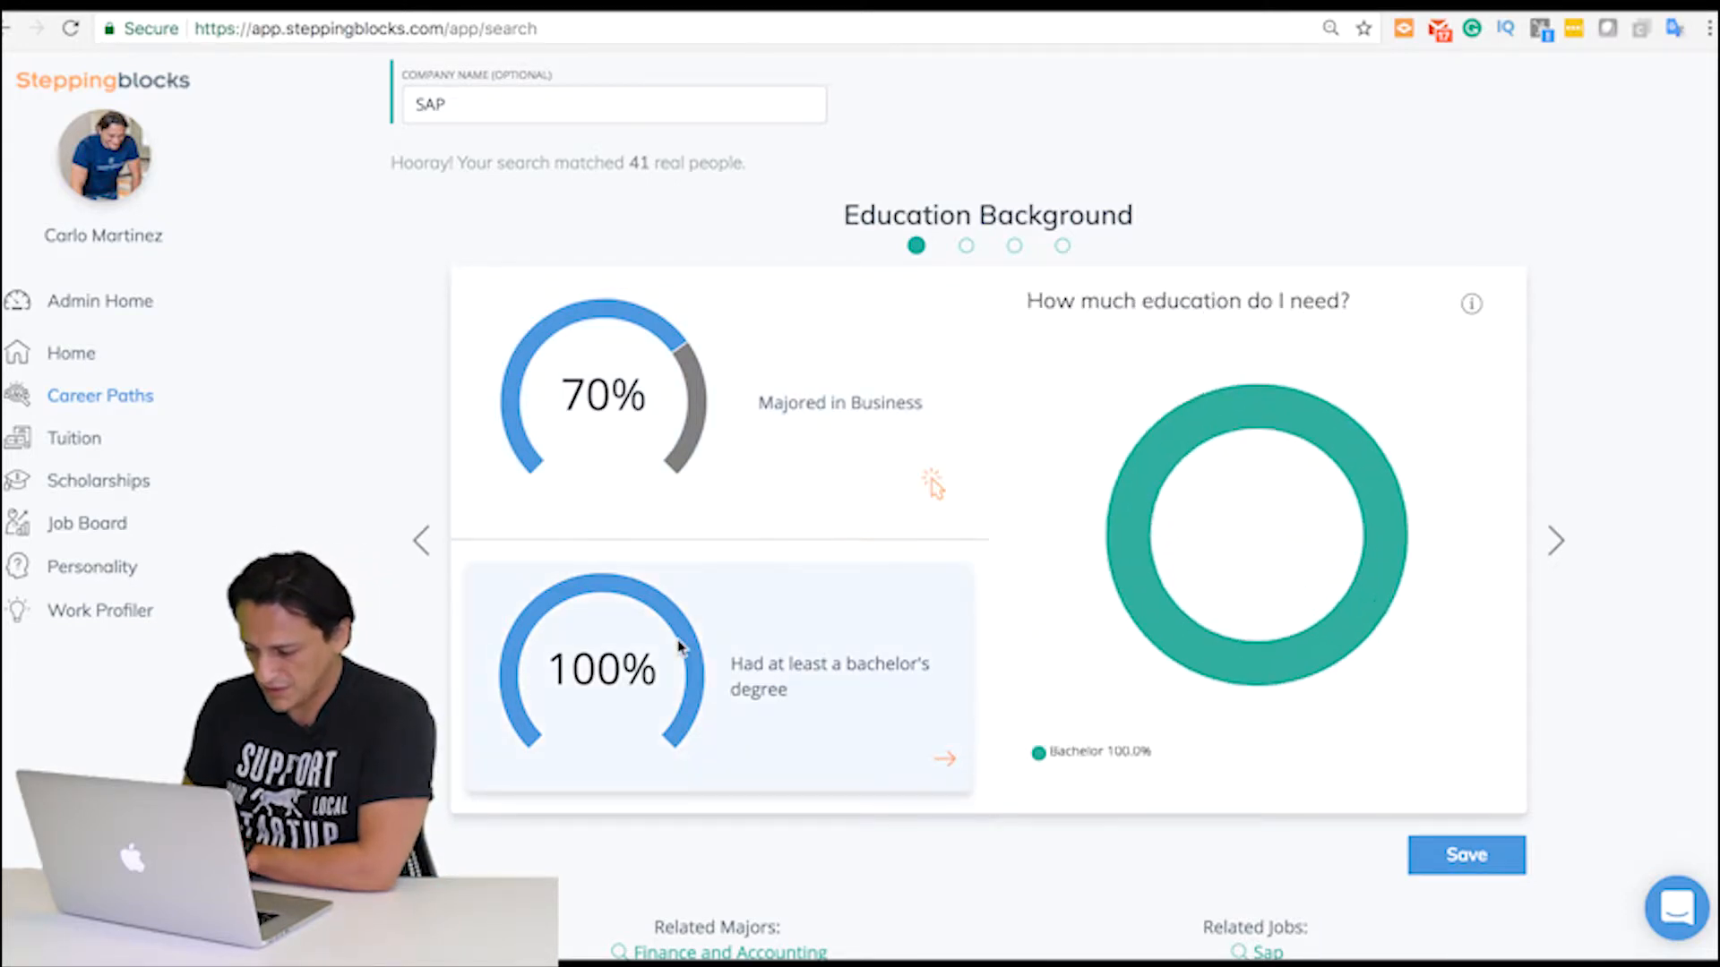
mouse_move(810, 772)
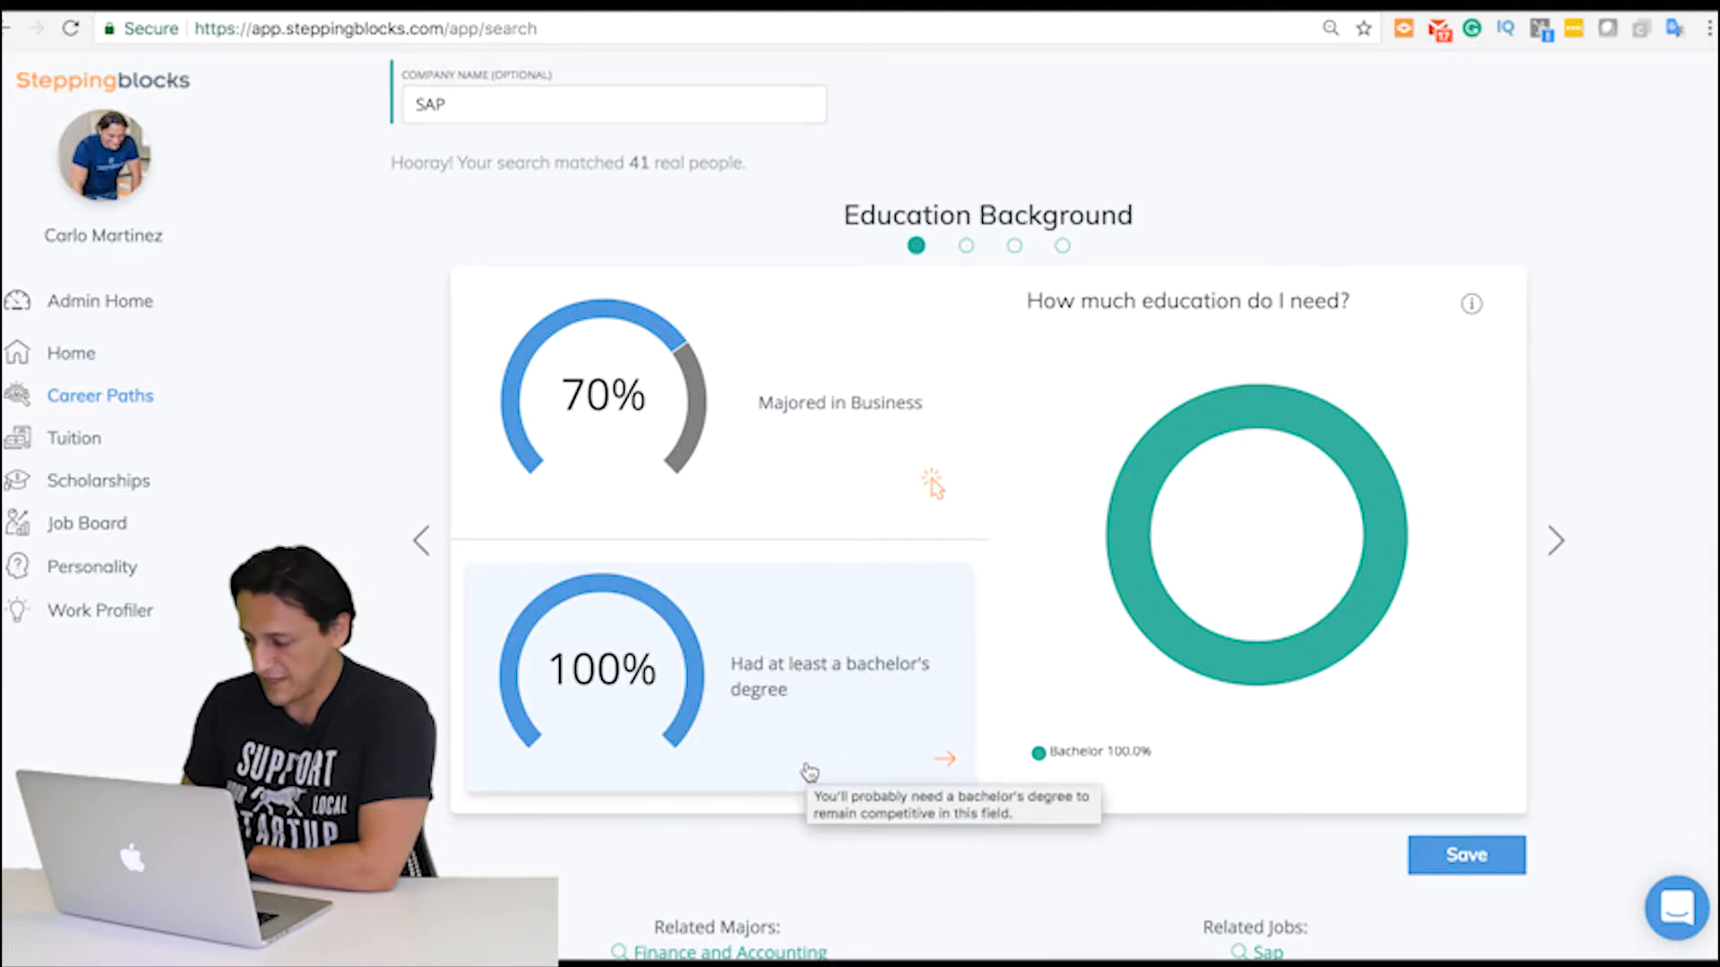
left_click(1554, 540)
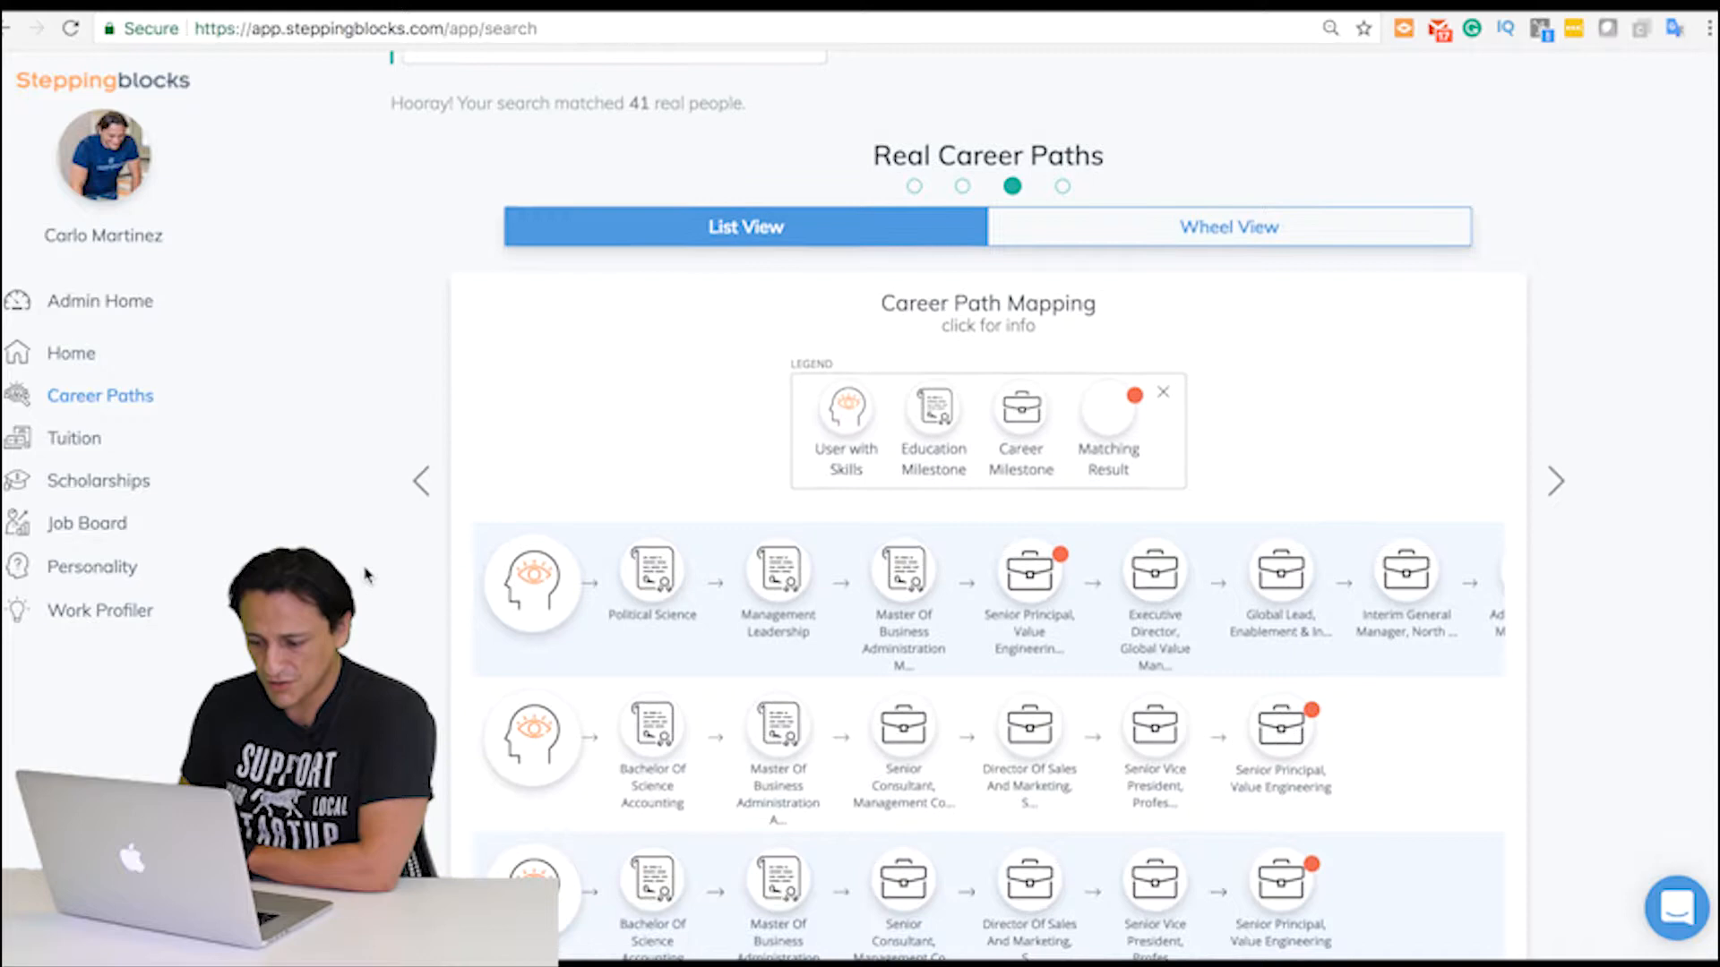
- Scroll through Senior Principal, Value Engineering career paths, viewing milestone education and skills
scroll("down", 3)
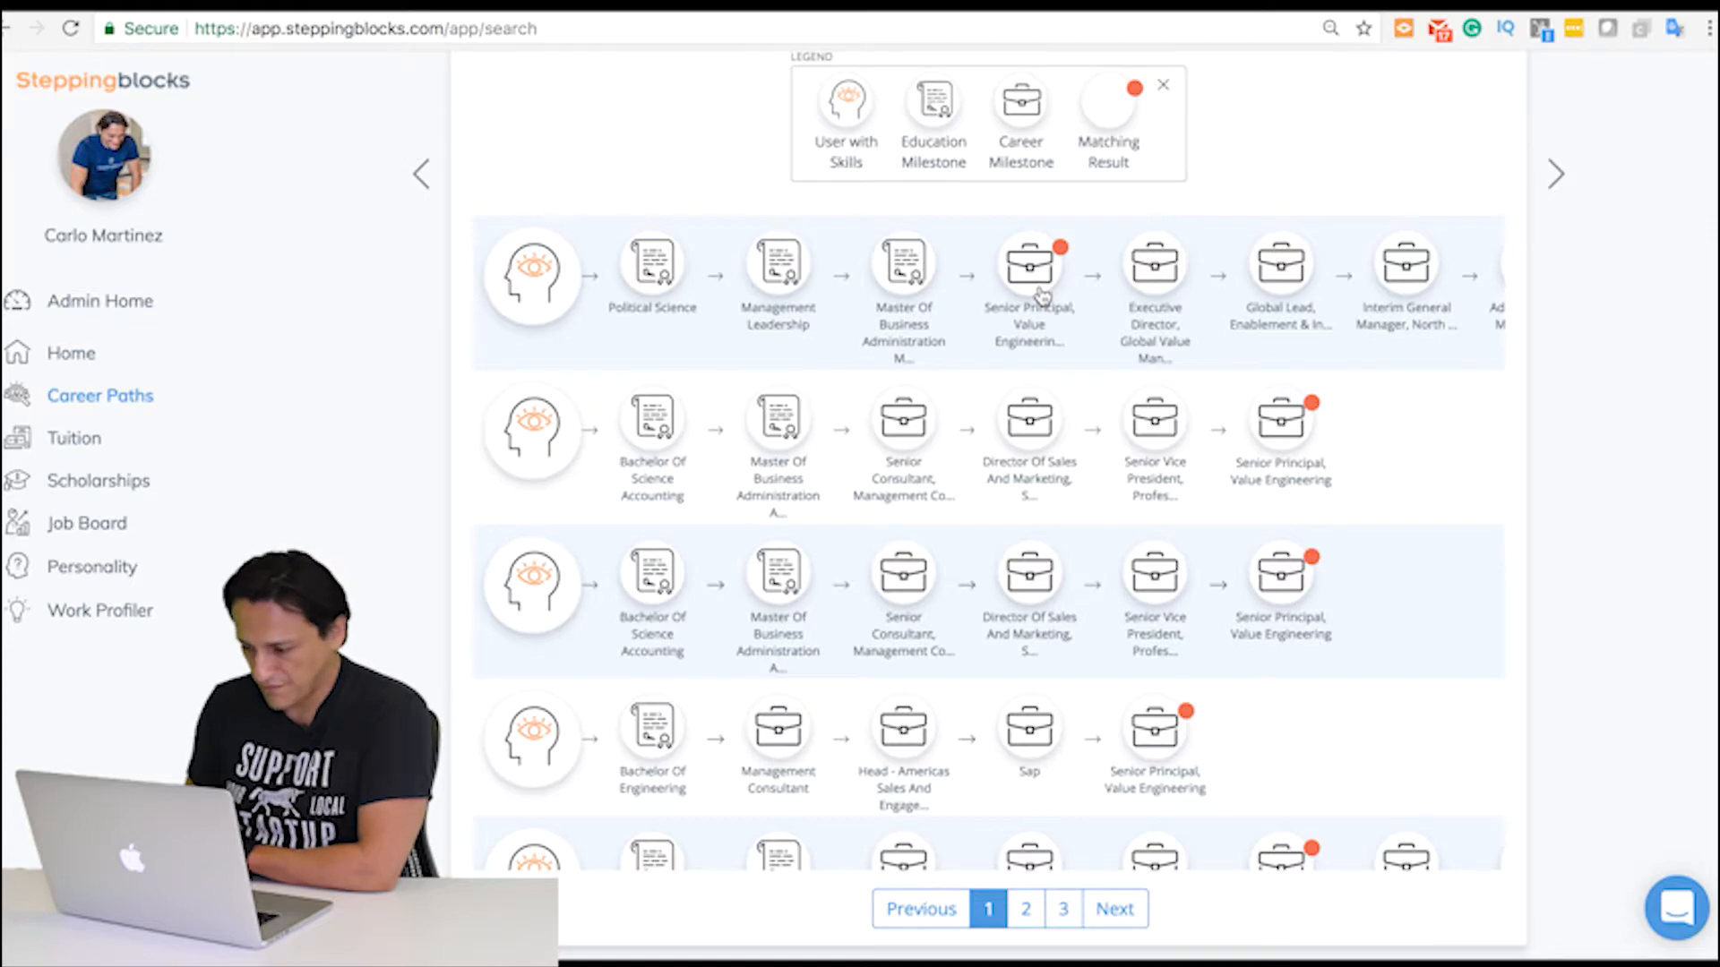
mouse_move(1029, 268)
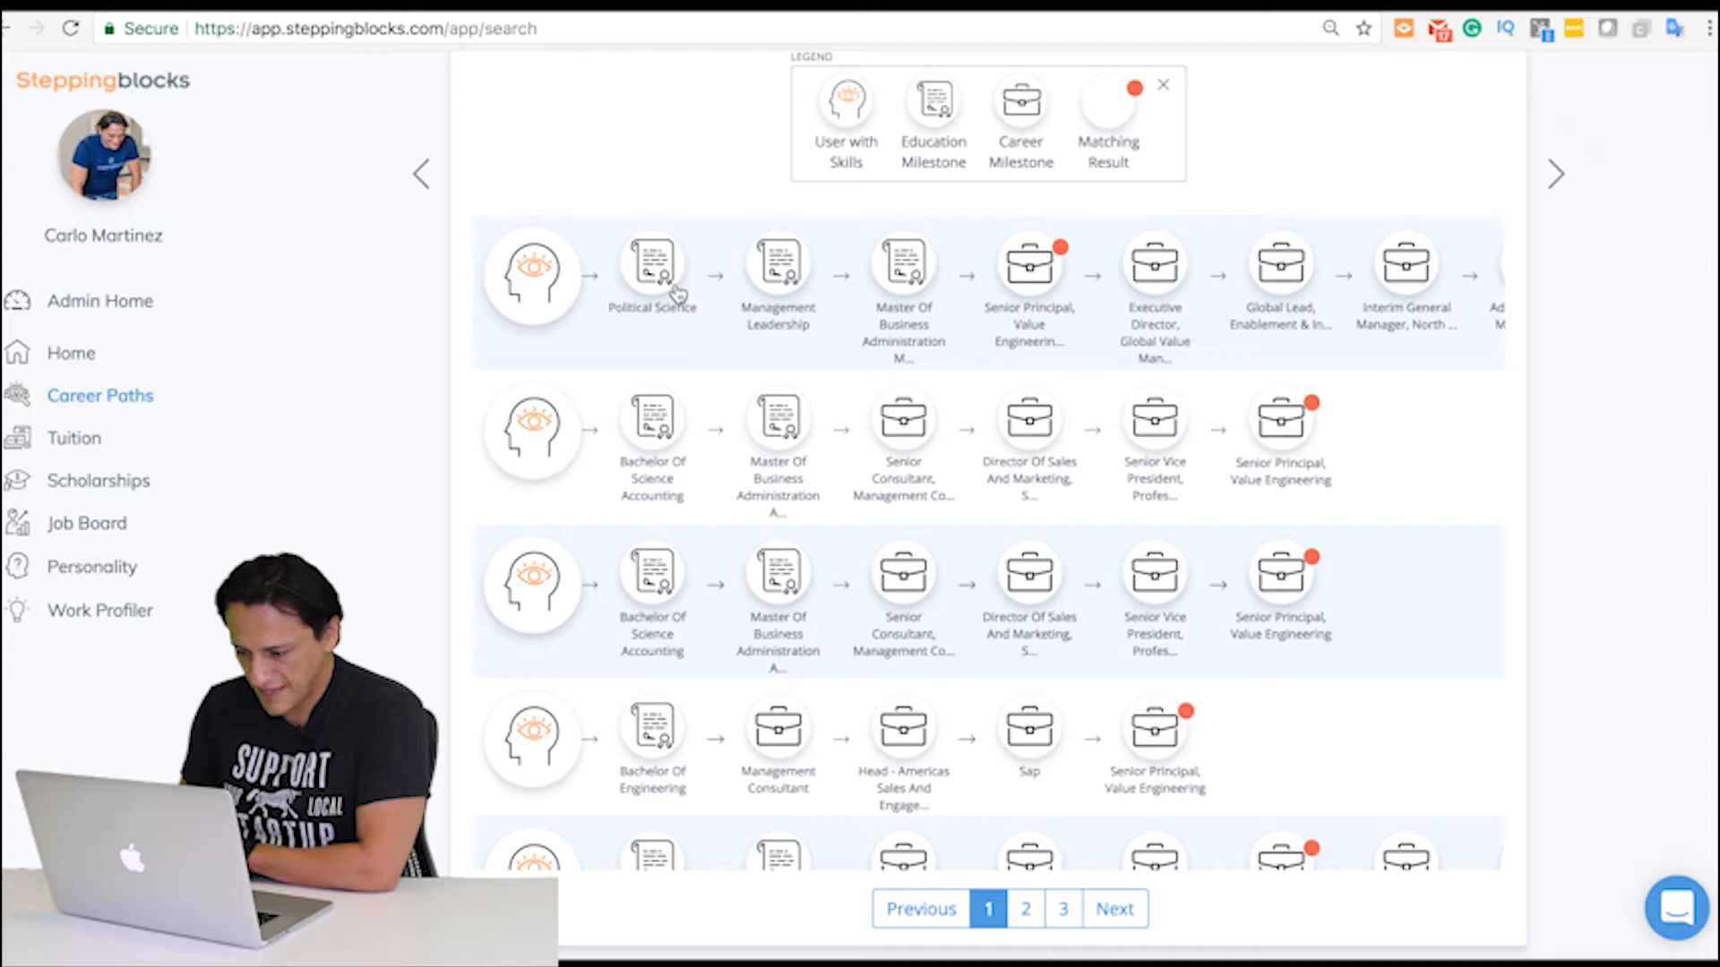
mouse_move(776, 272)
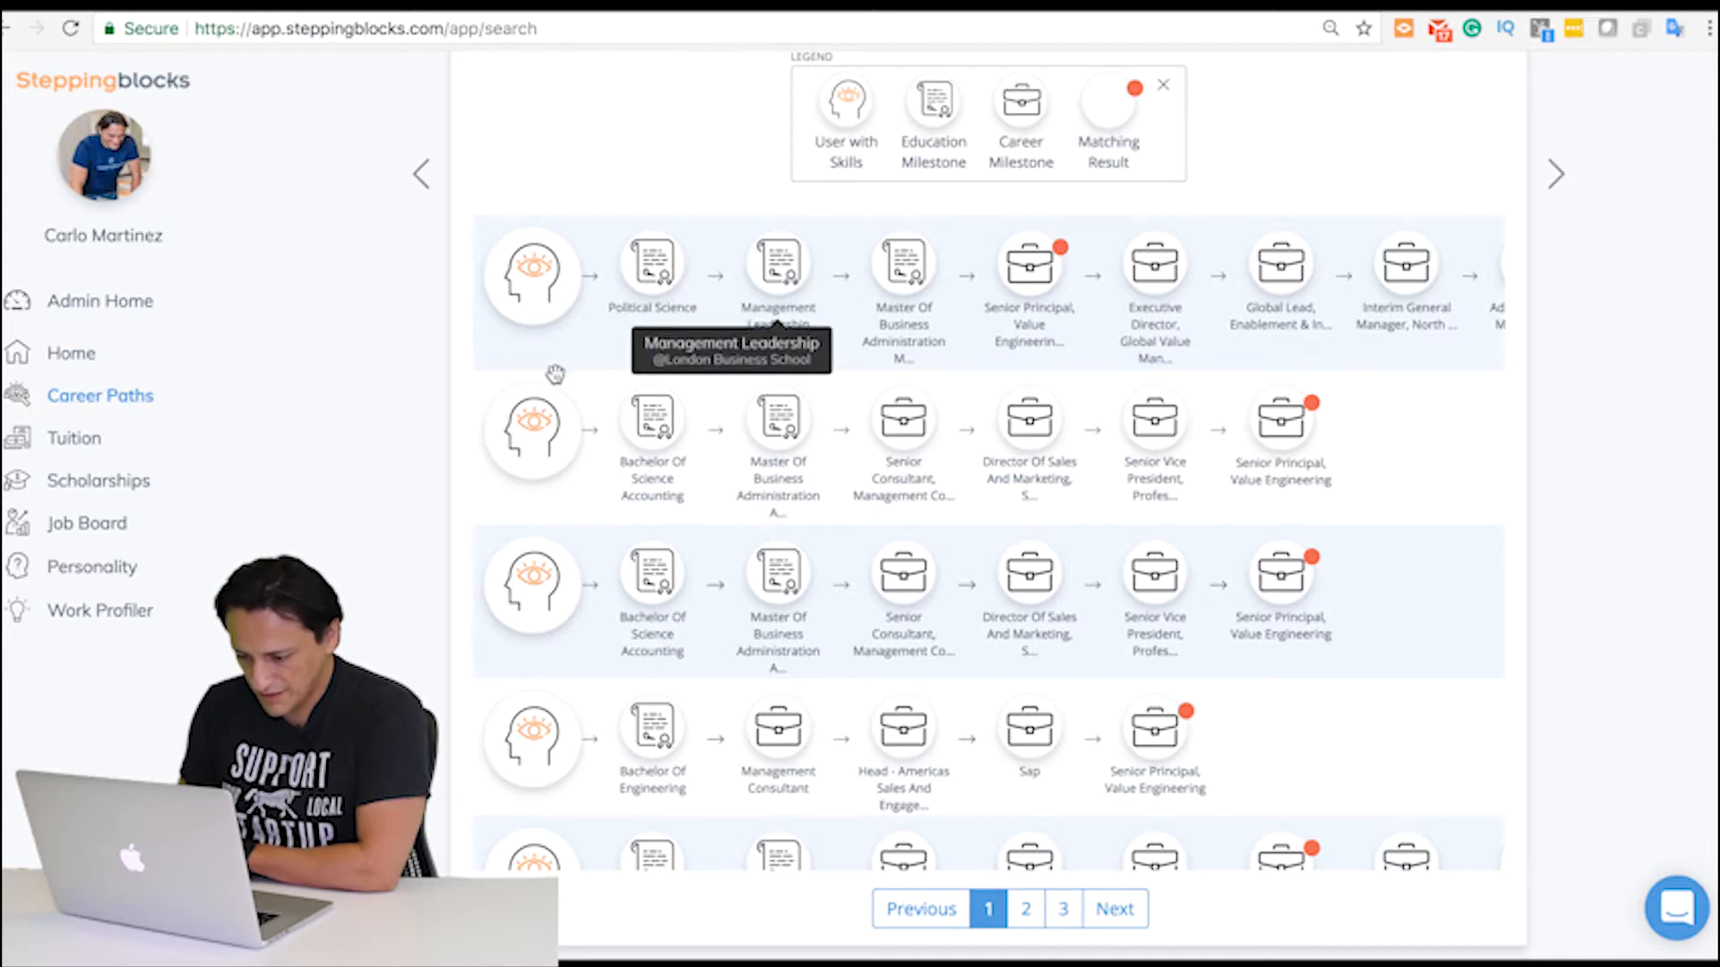
mouse_move(532, 432)
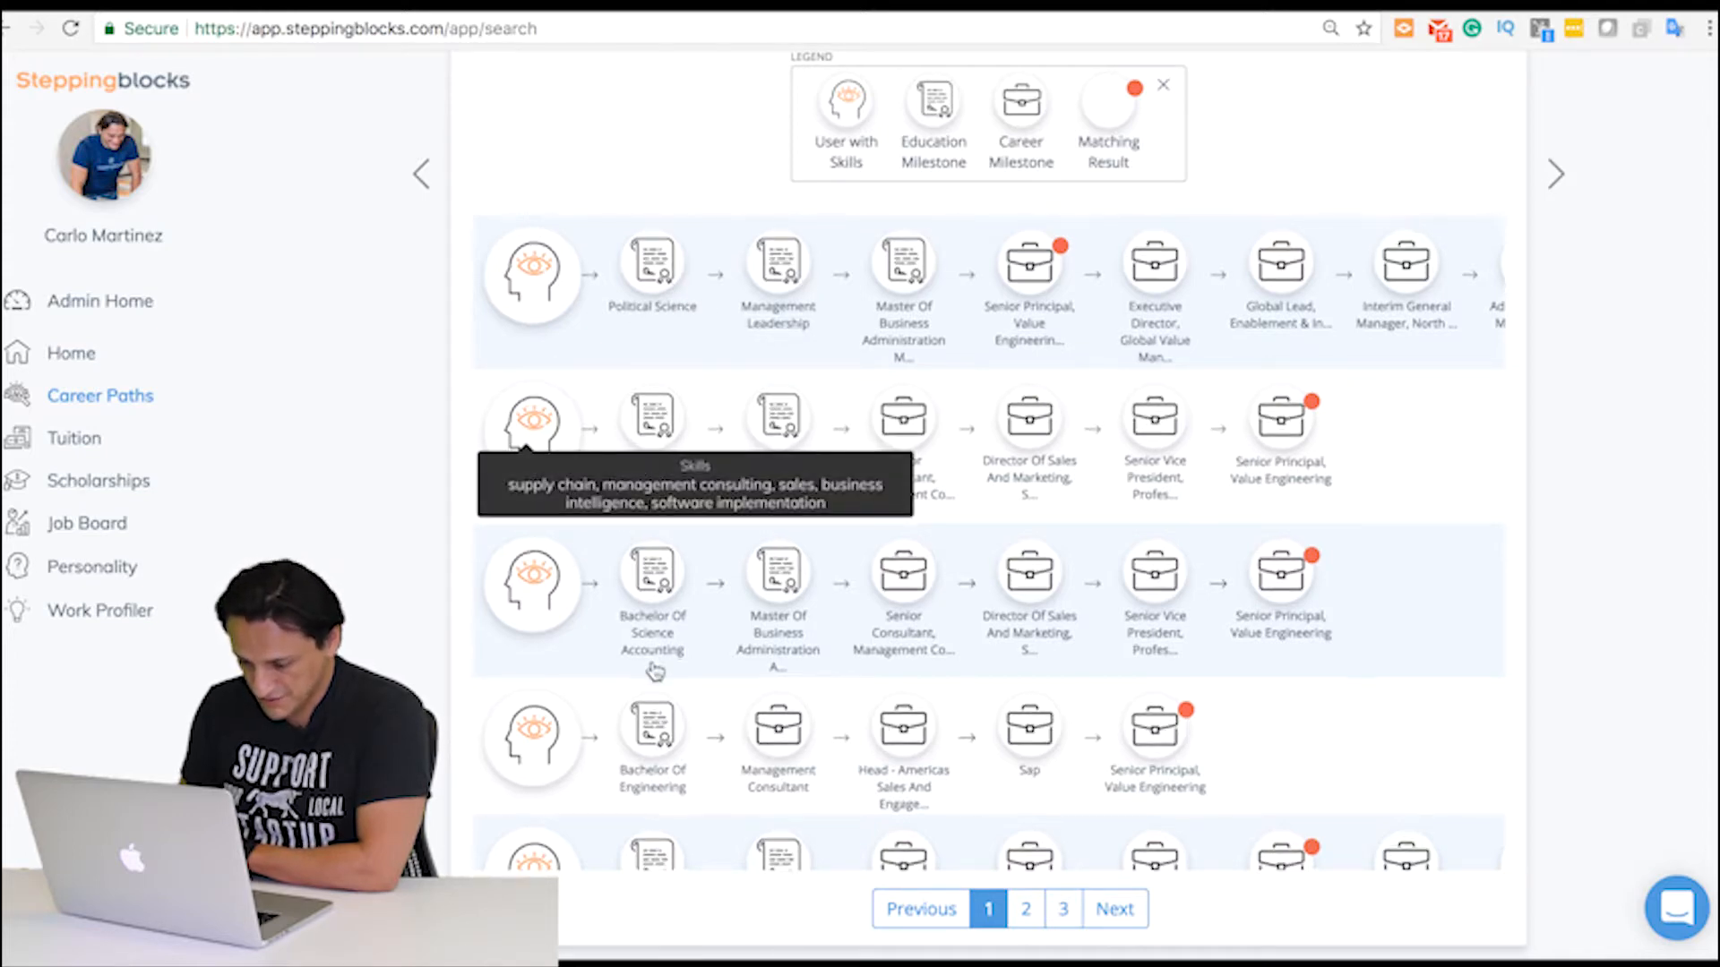
scroll("down", 3)
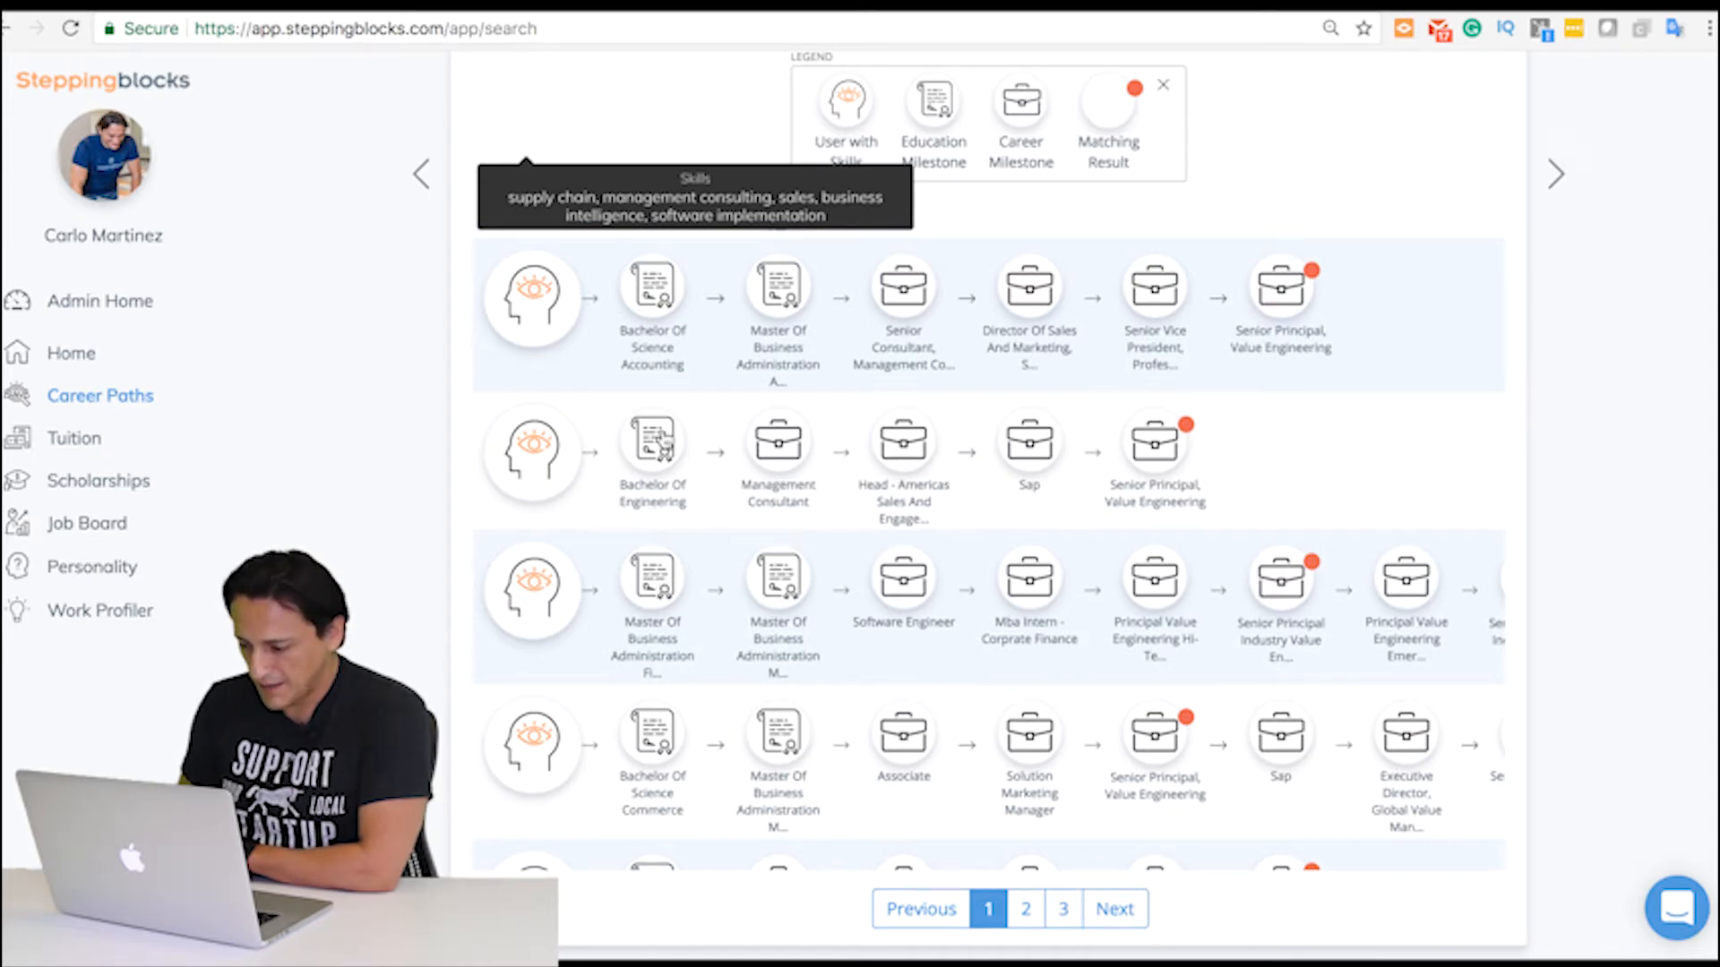
scroll("down", 3)
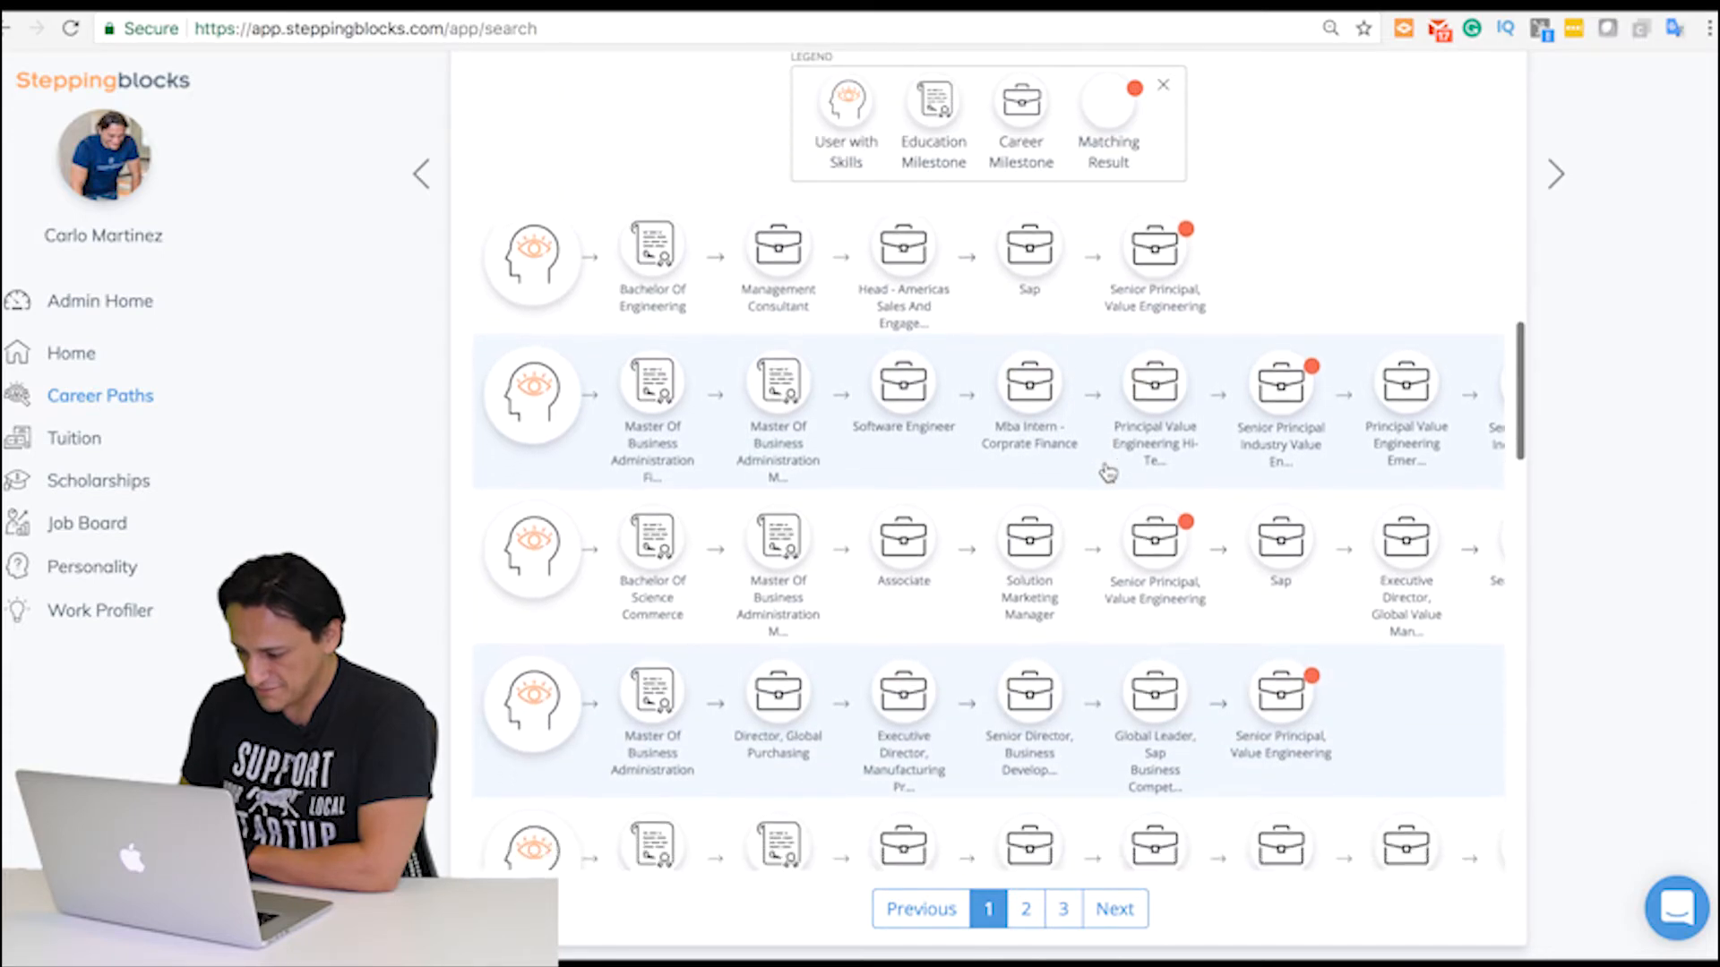
scroll("down", 3)
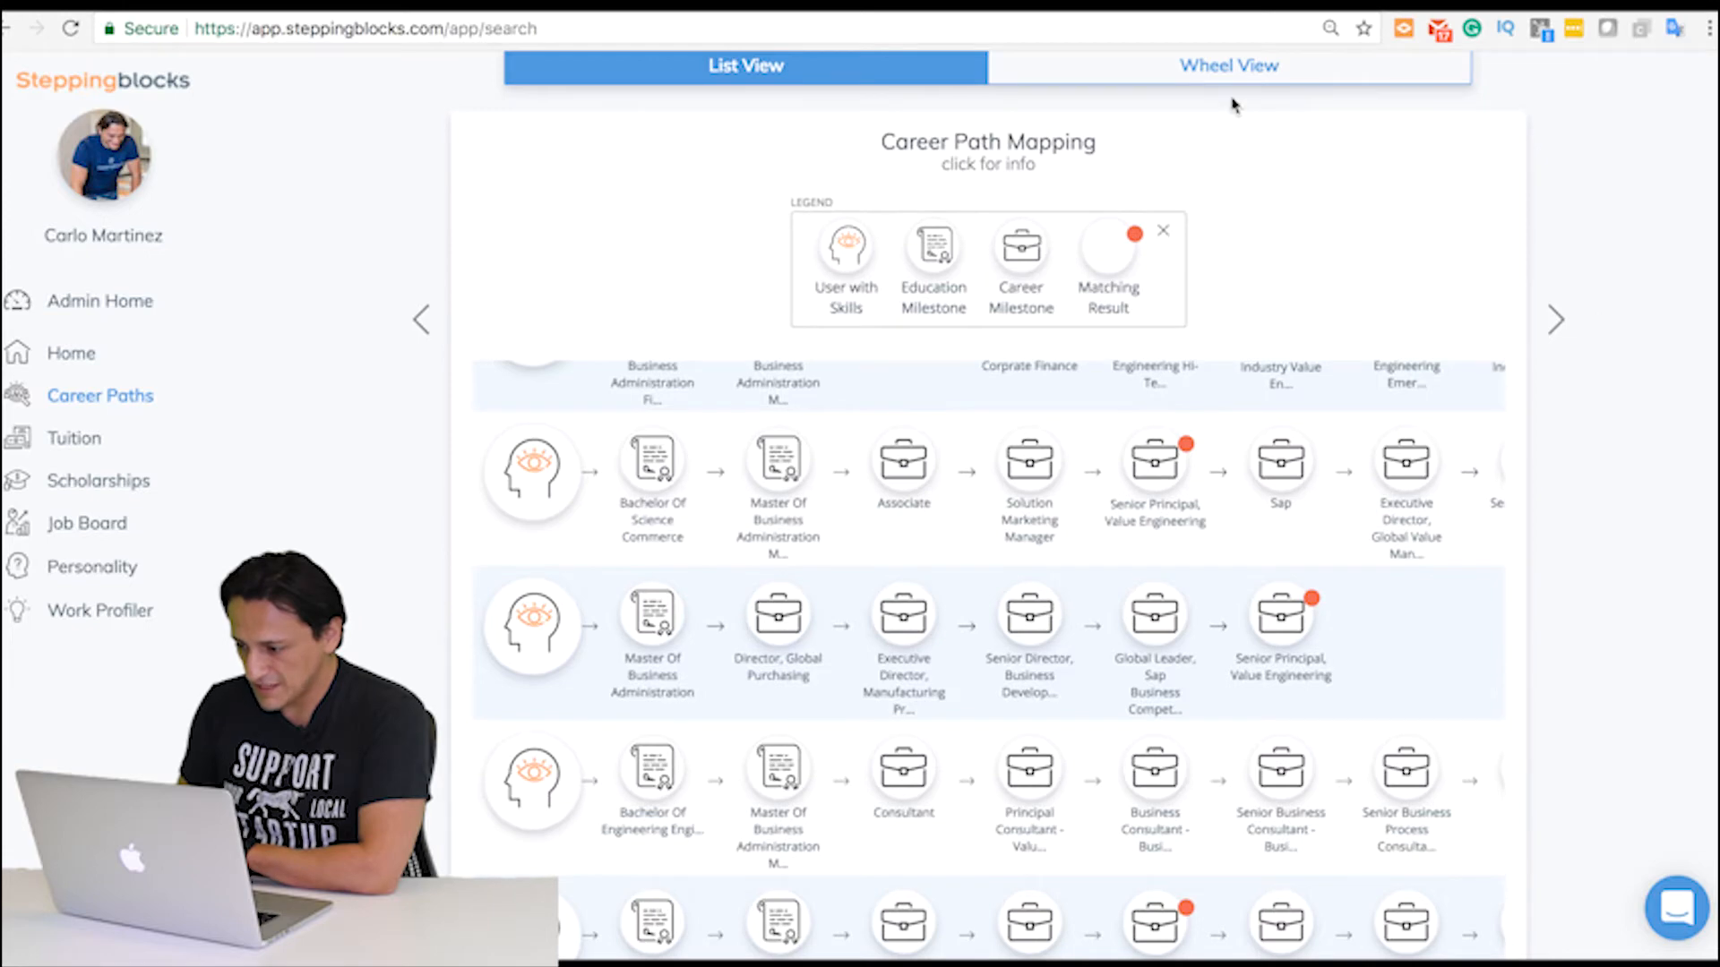
- Open the common job skills and show Udemy courses for Saas
left_click(1153, 462)
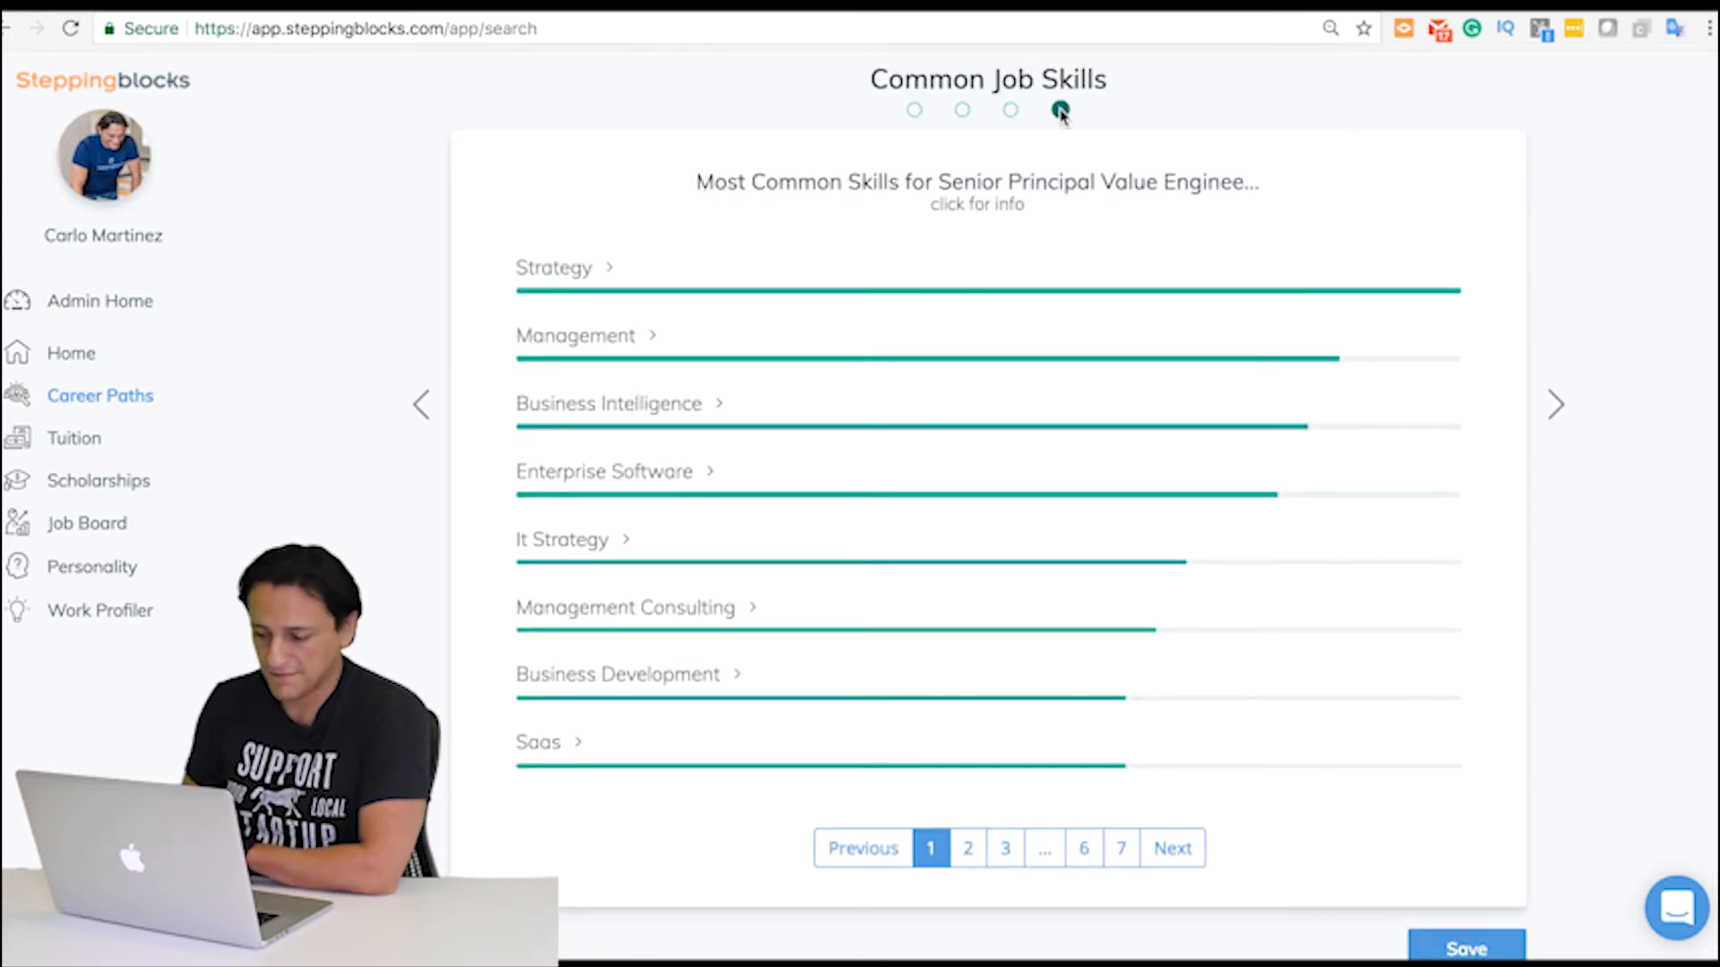
mouse_move(454, 225)
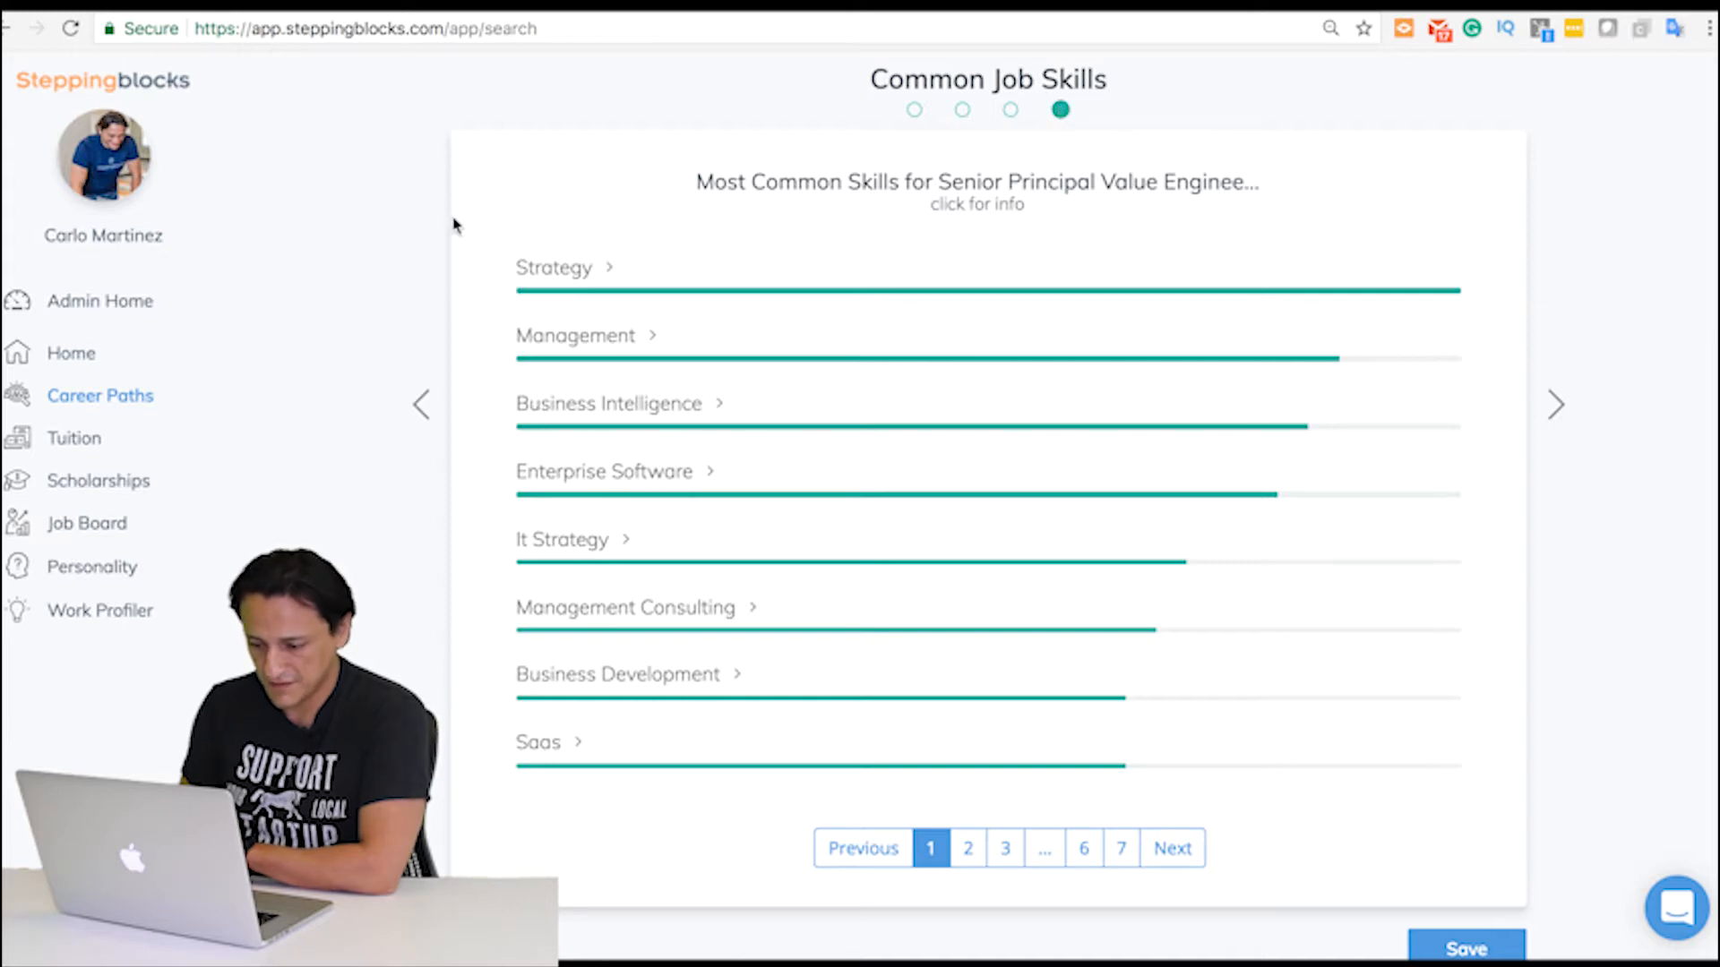
scroll("down", 3)
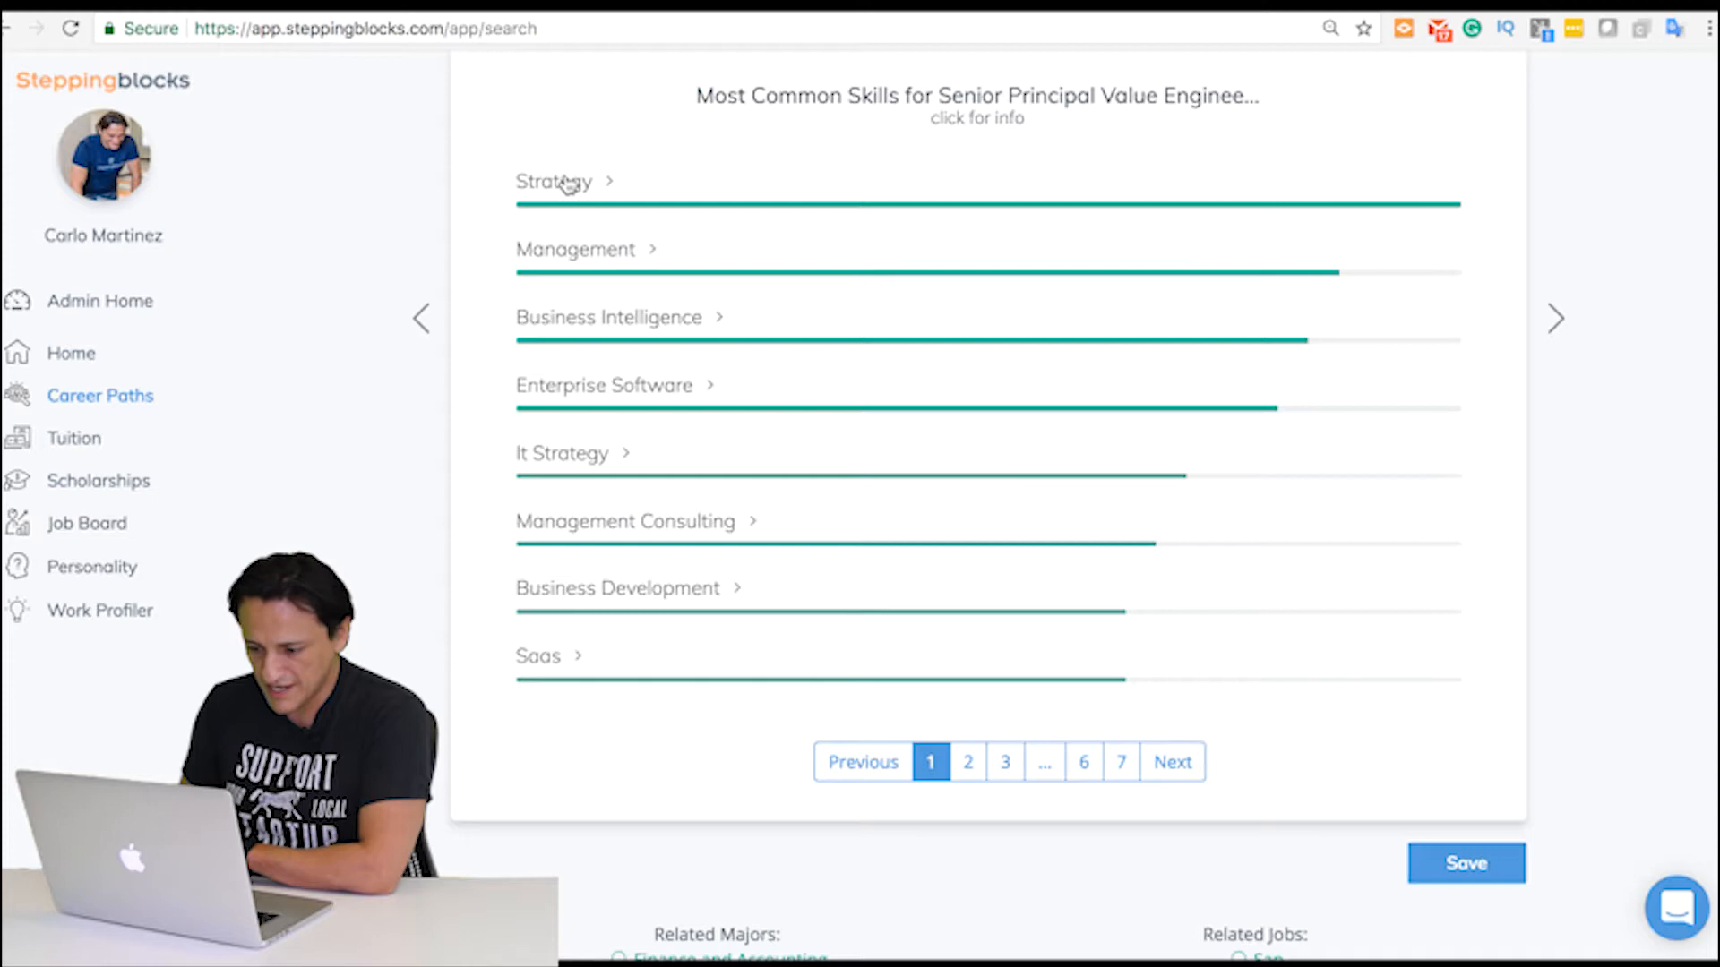
mouse_move(630, 362)
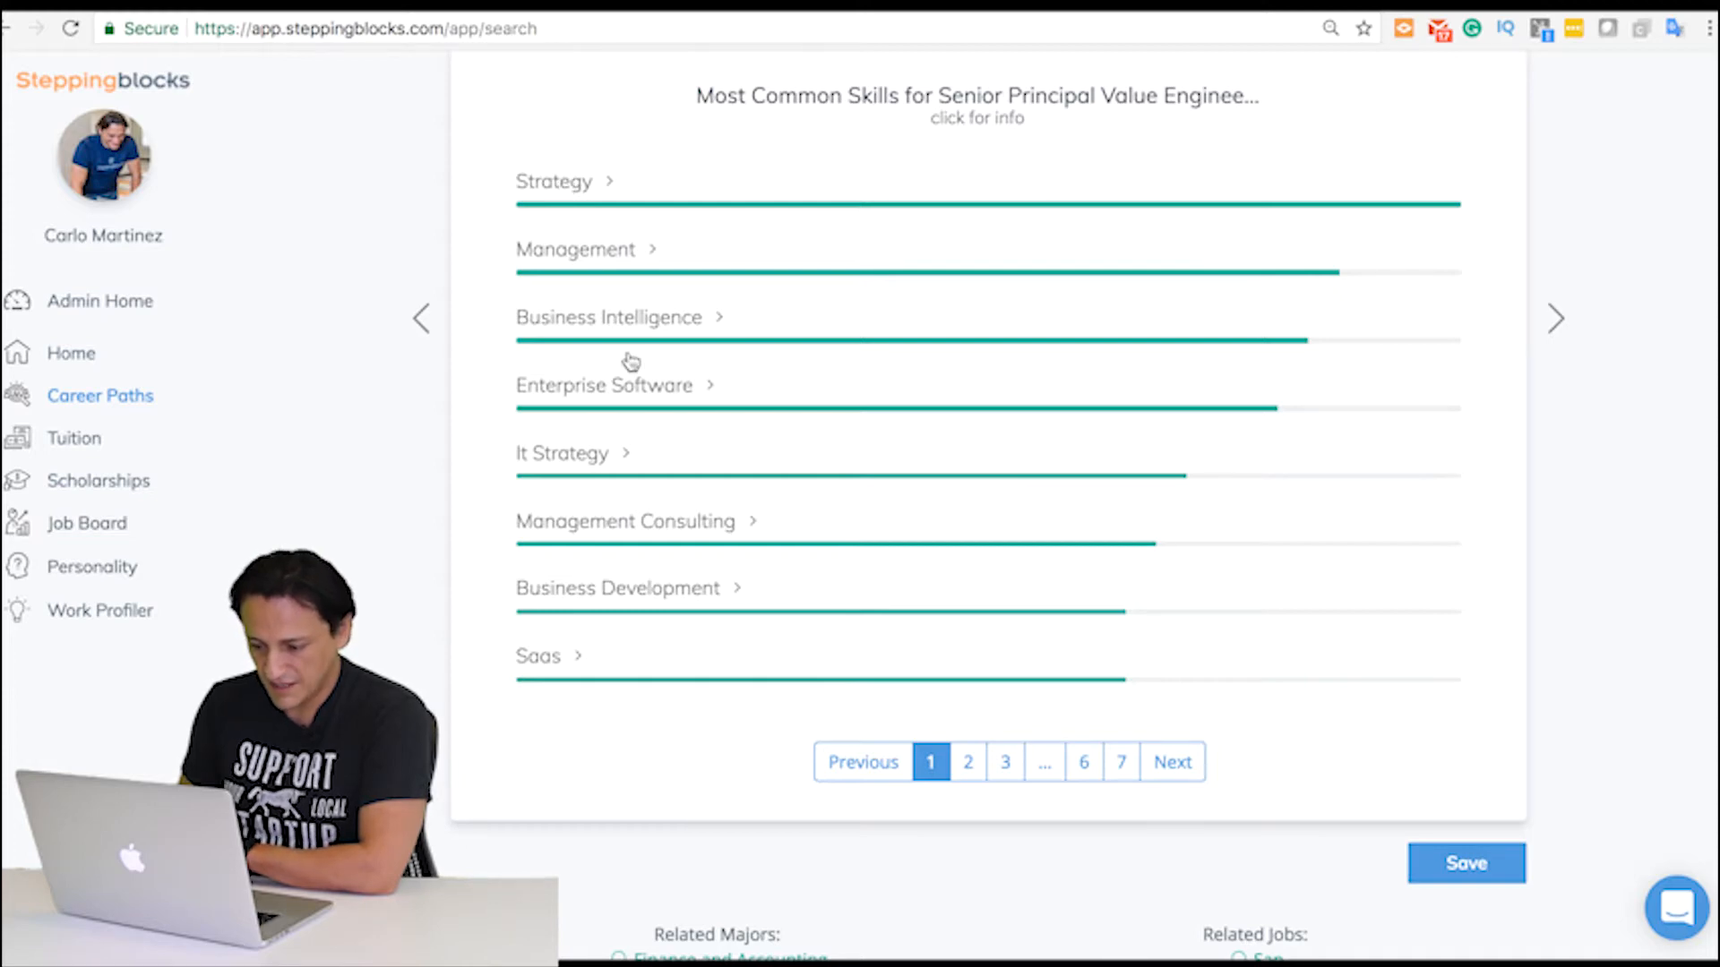
mouse_move(556, 671)
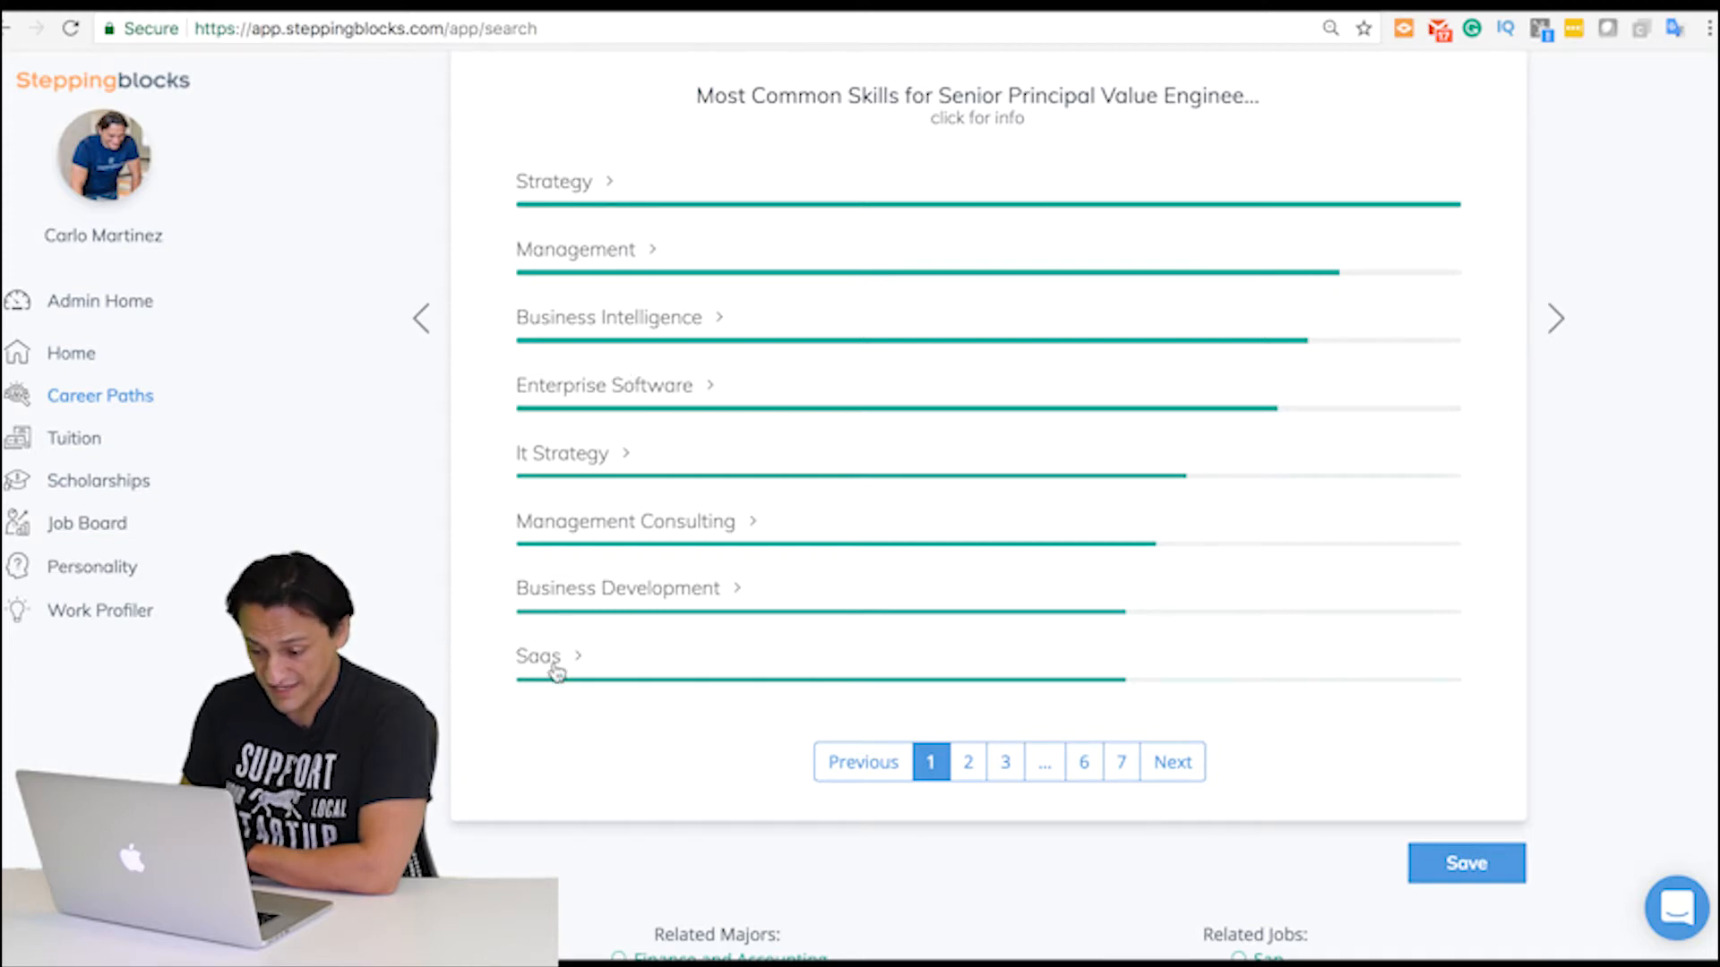
left_click(537, 656)
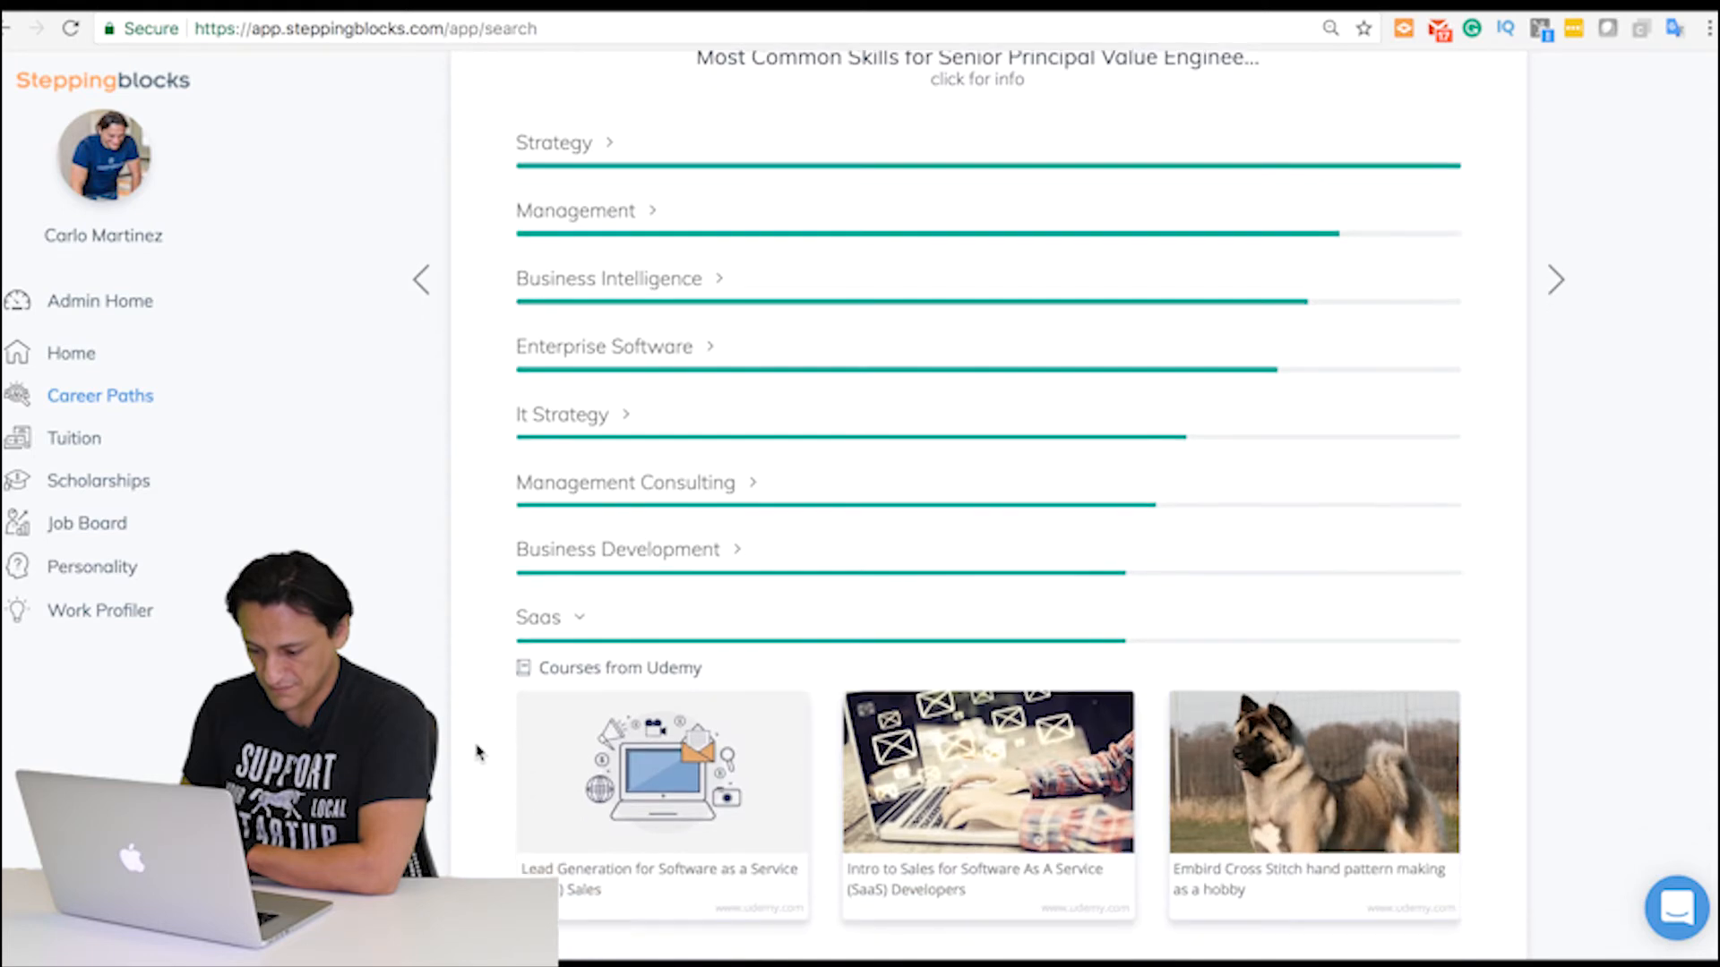
- Show Udemy courses for the Erp skill on the second skills page
scroll("down", 3)
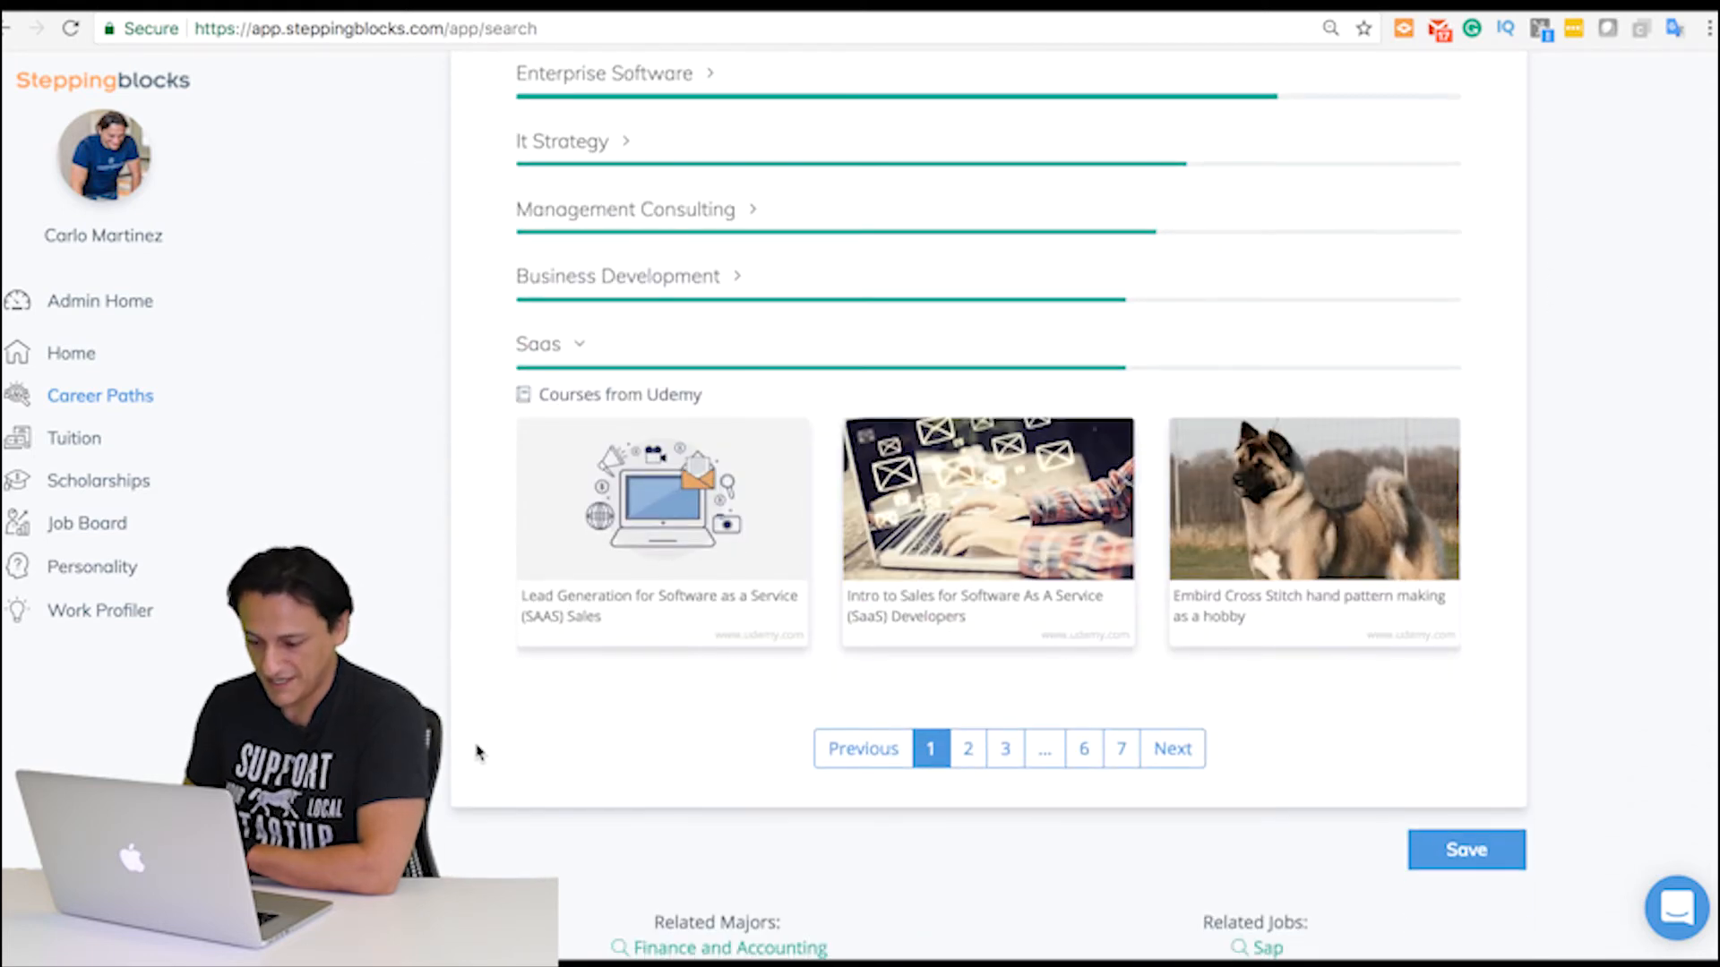
mouse_move(589, 649)
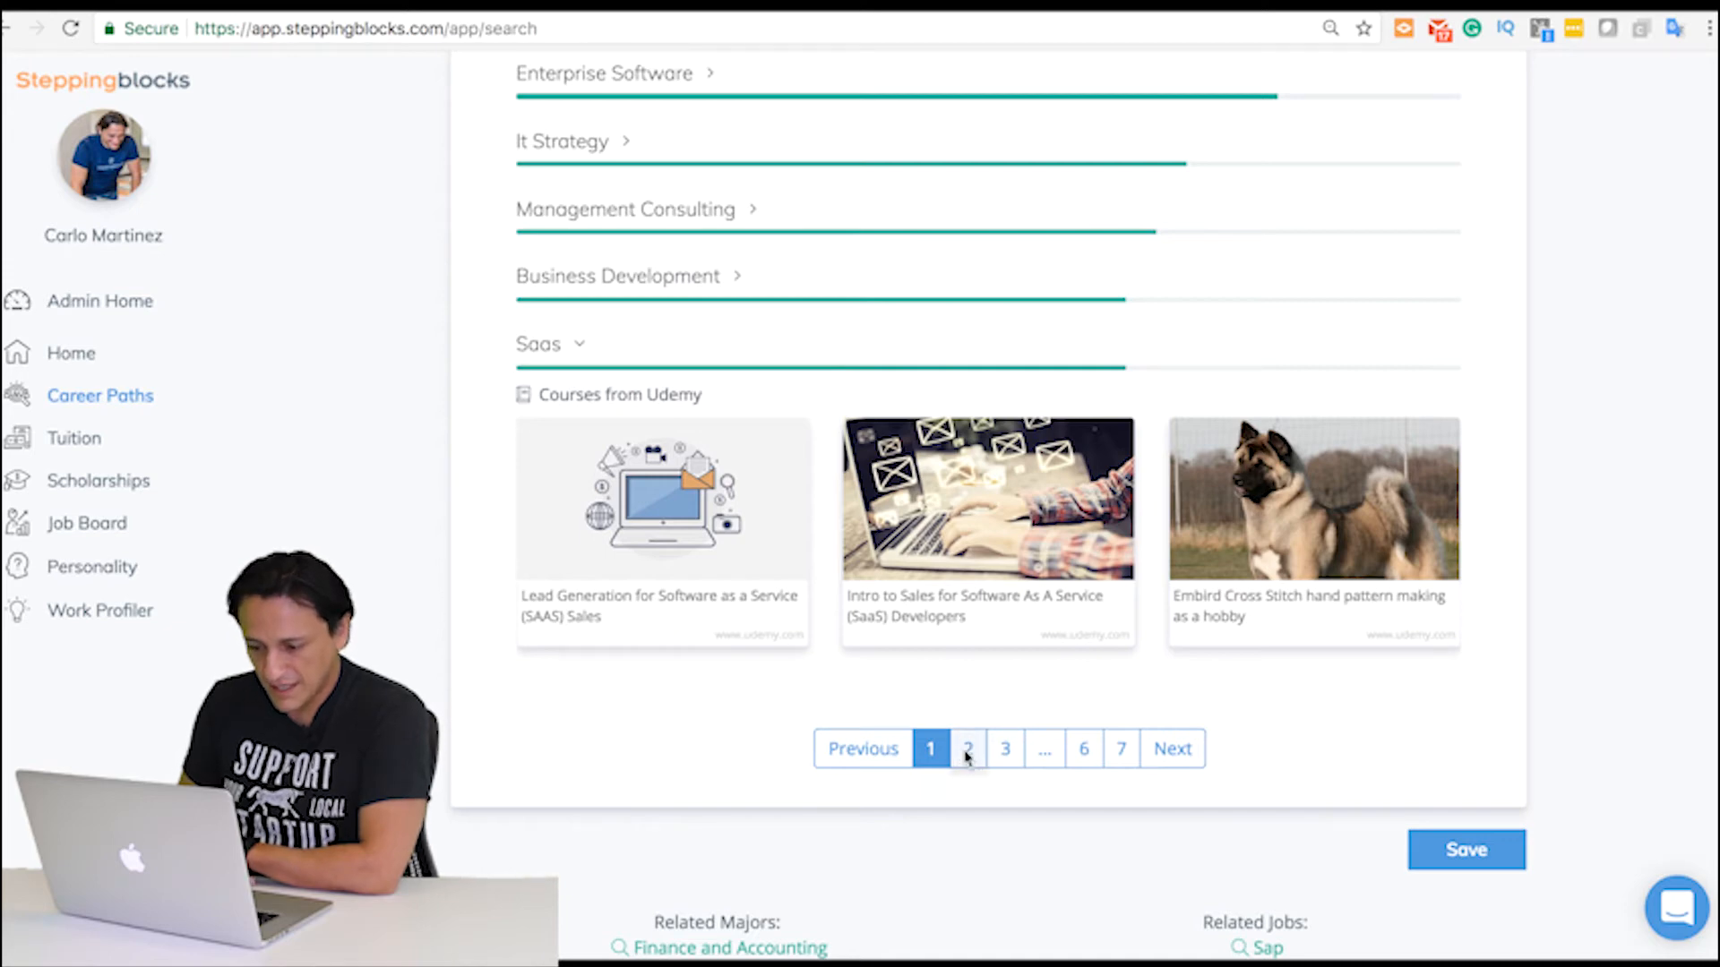
left_click(966, 748)
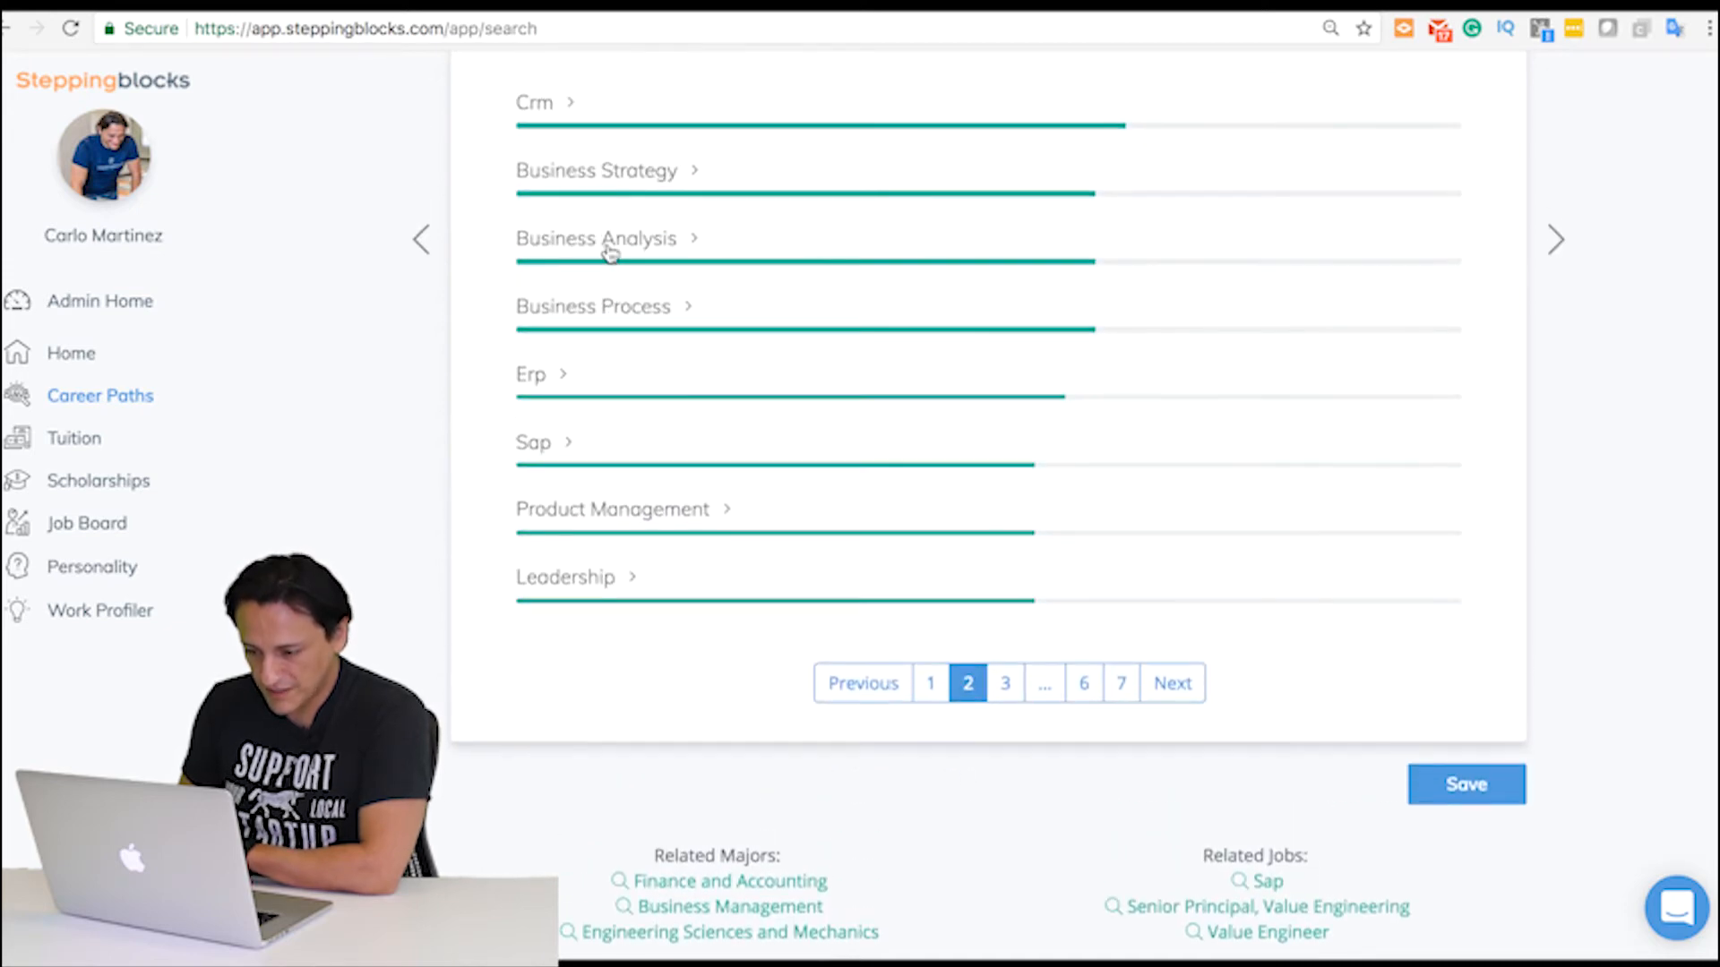
left_click(530, 375)
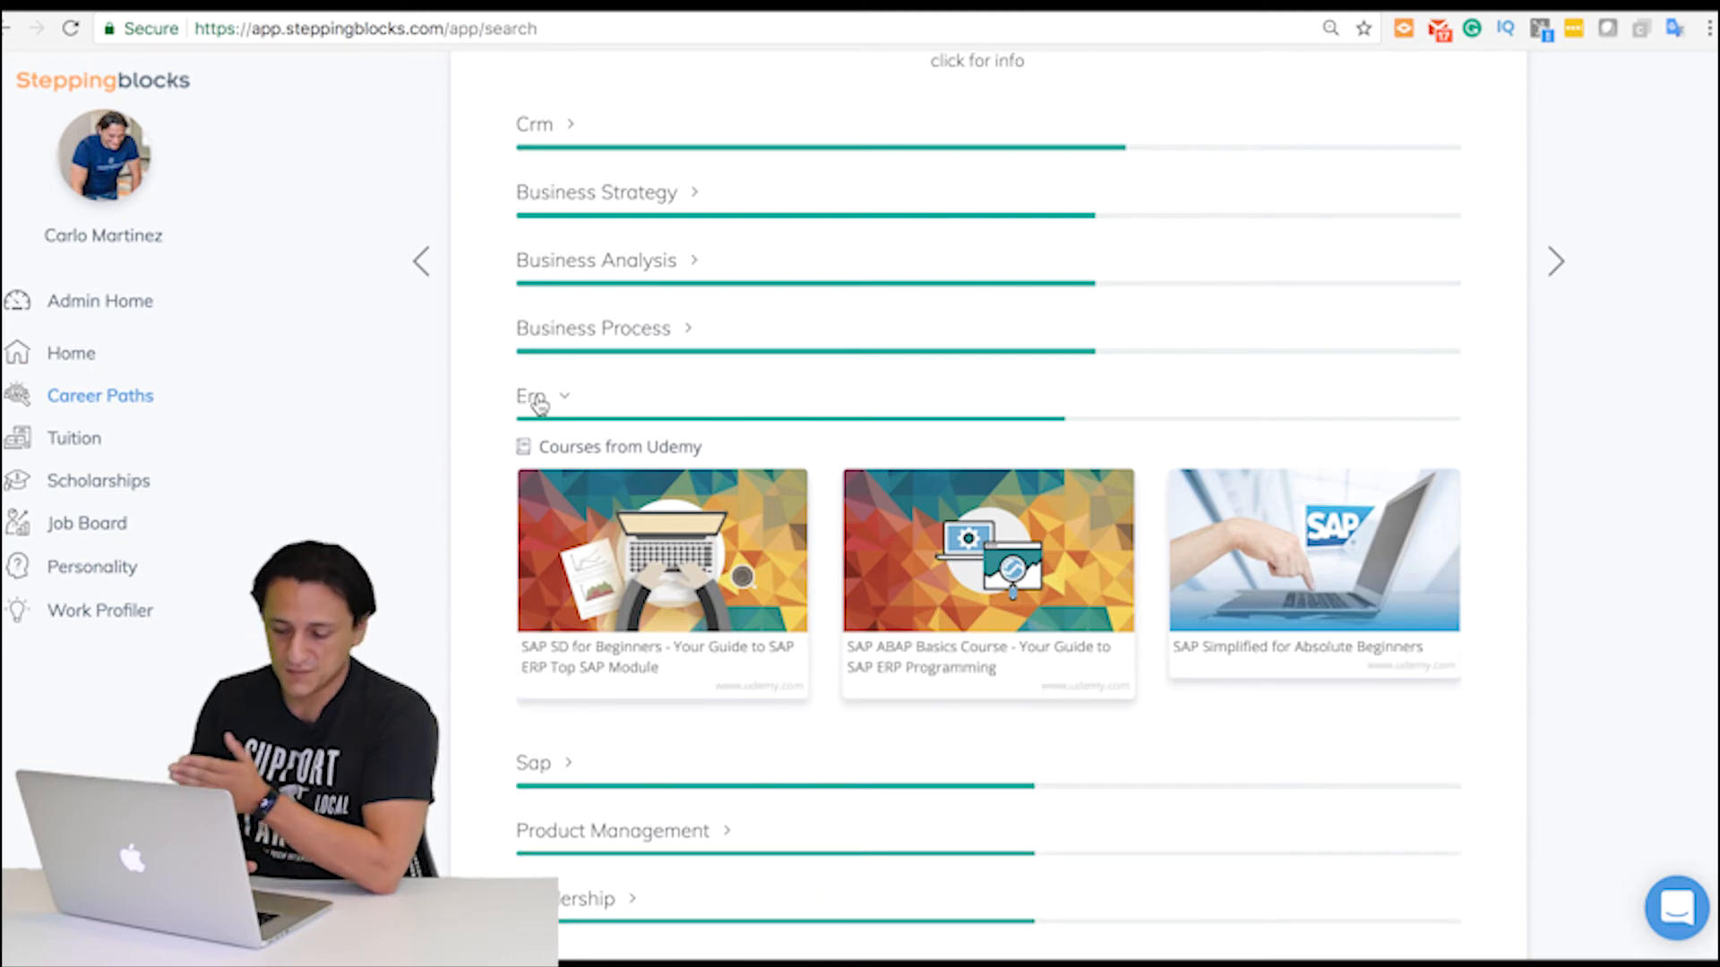
mouse_move(724, 460)
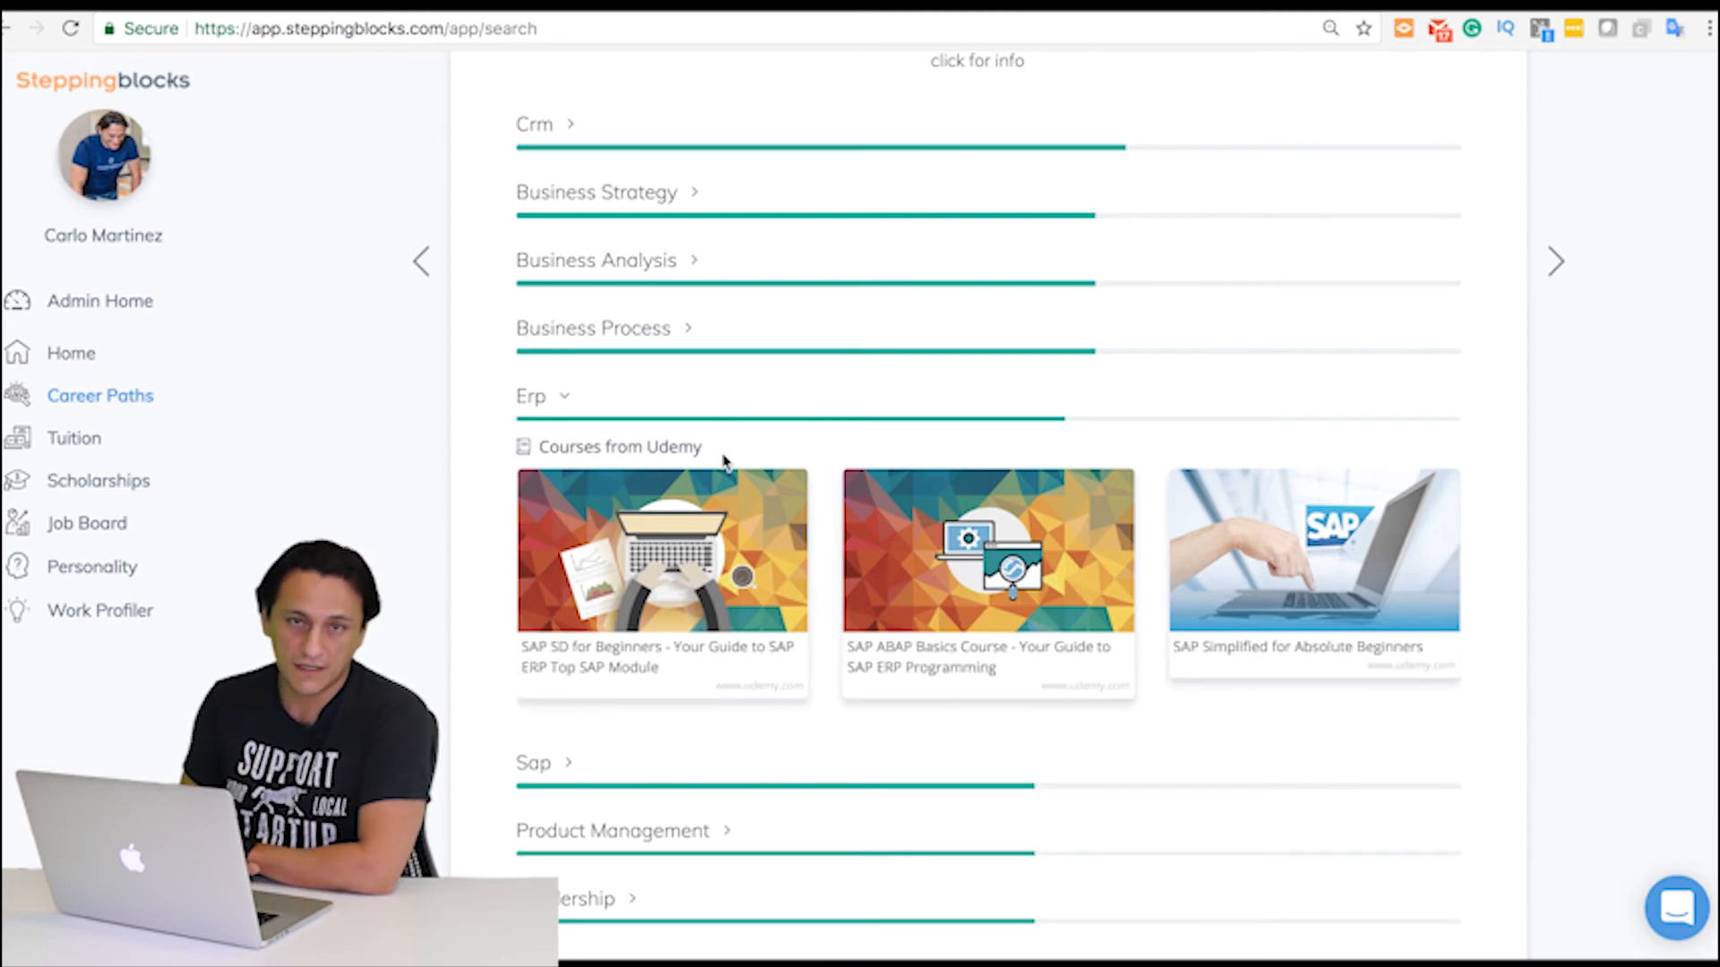
mouse_move(665, 585)
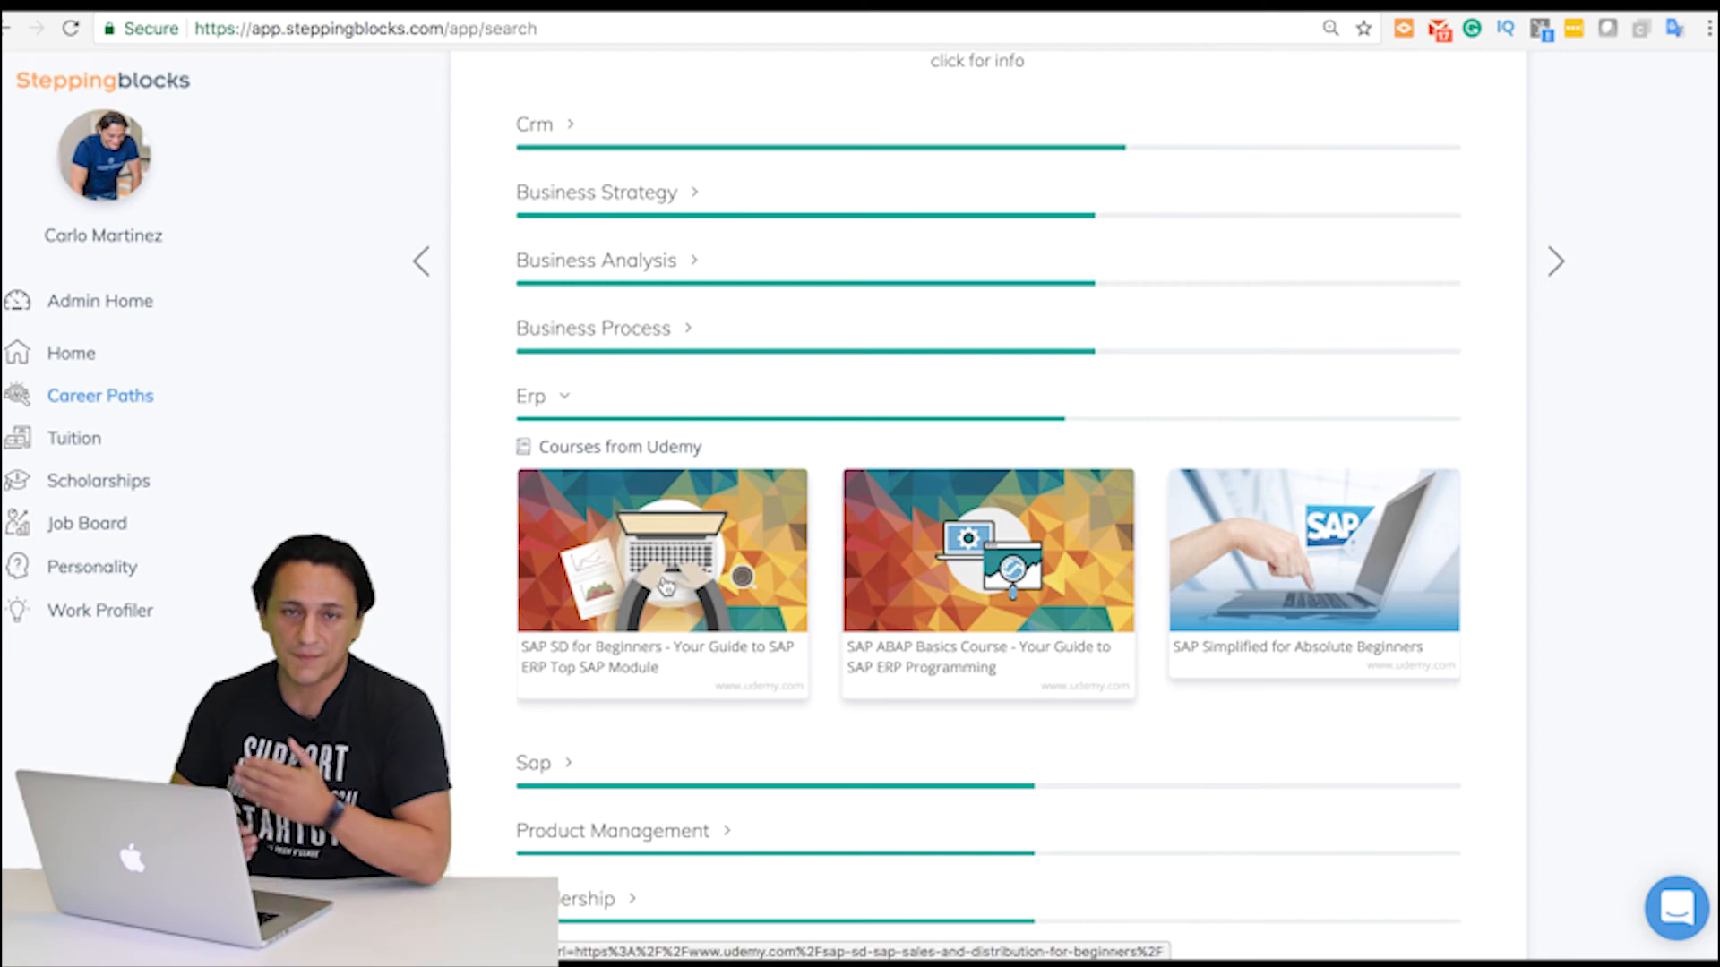